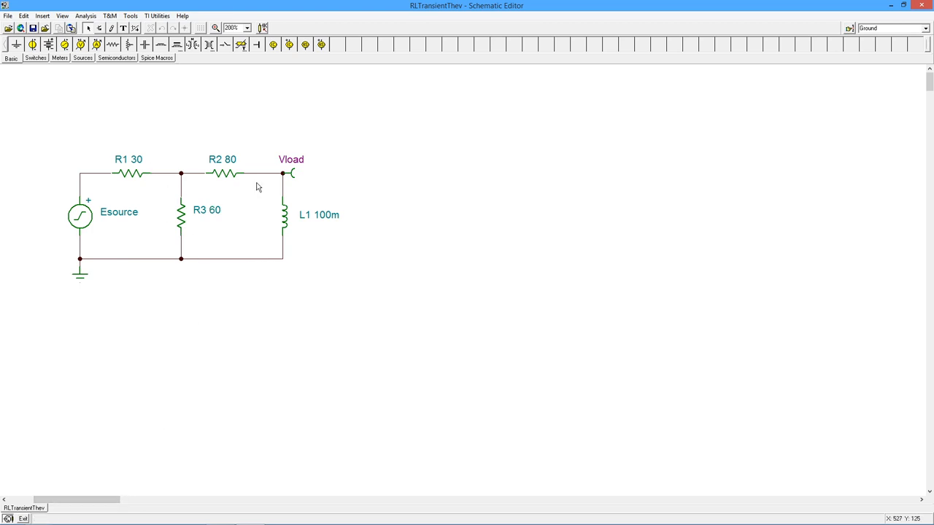
{"action": "mouse_move", "coordinate": [88, 227]}
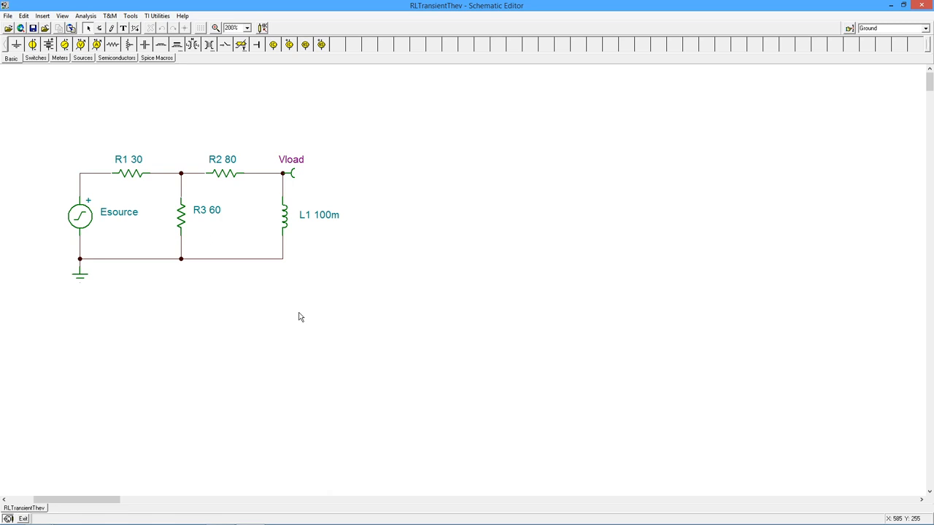
{"action": "mouse_move", "coordinate": [163, 210]}
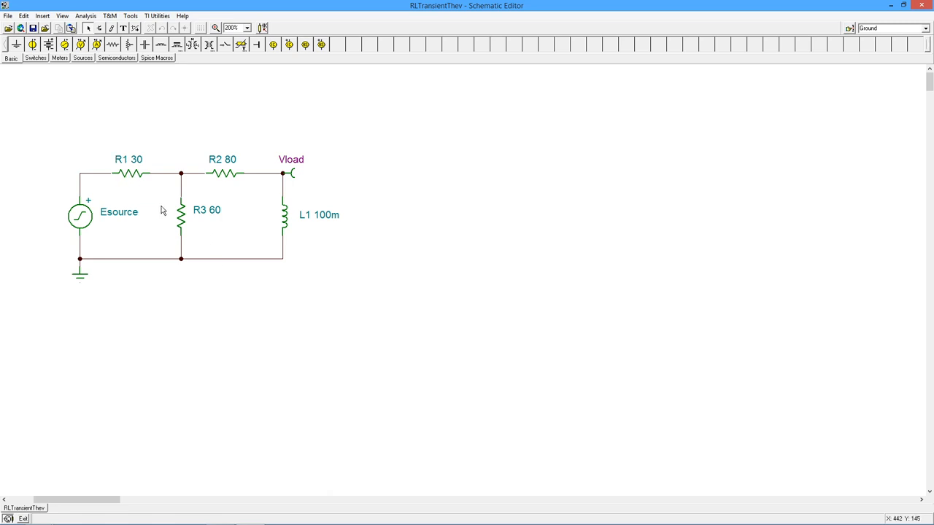
{"action": "mouse_move", "coordinate": [143, 174]}
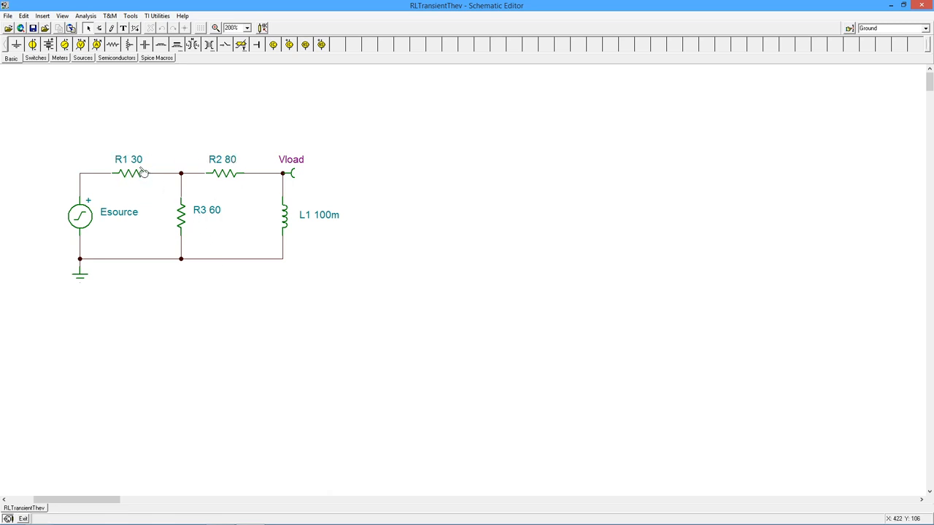
{"action": "mouse_move", "coordinate": [216, 211]}
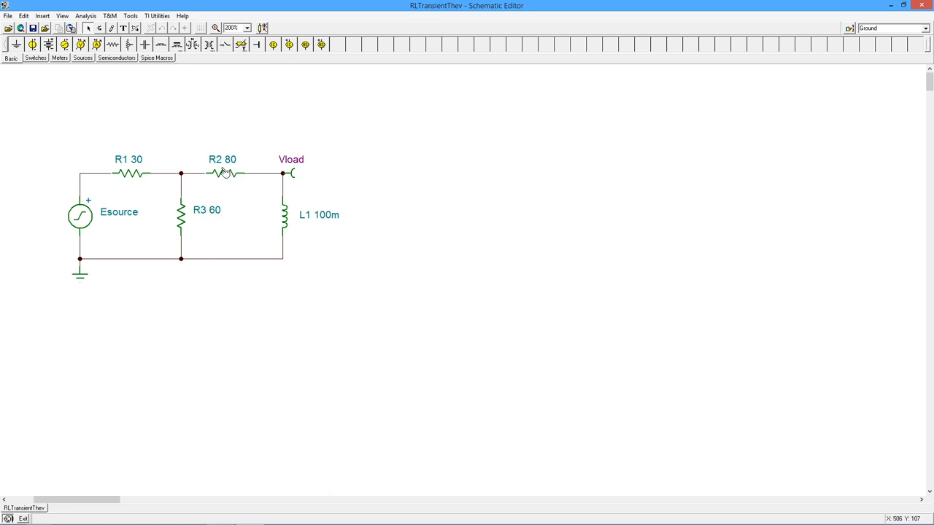
{"action": "mouse_move", "coordinate": [331, 234]}
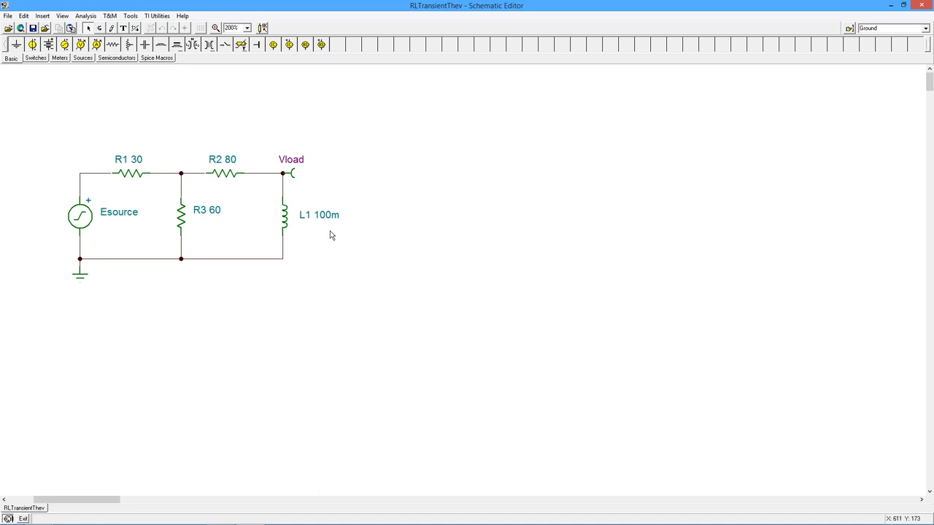
{"action": "mouse_move", "coordinate": [344, 229]}
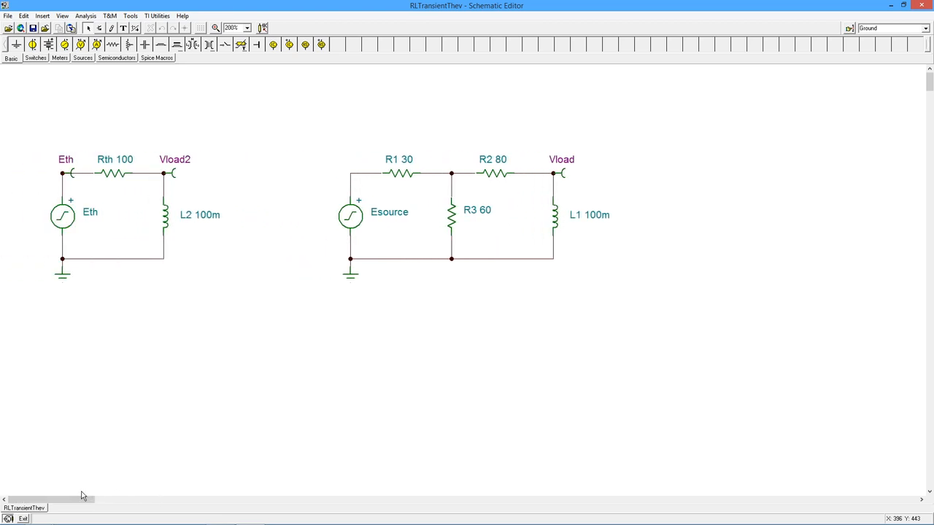
{"action": "mouse_move", "coordinate": [298, 371]}
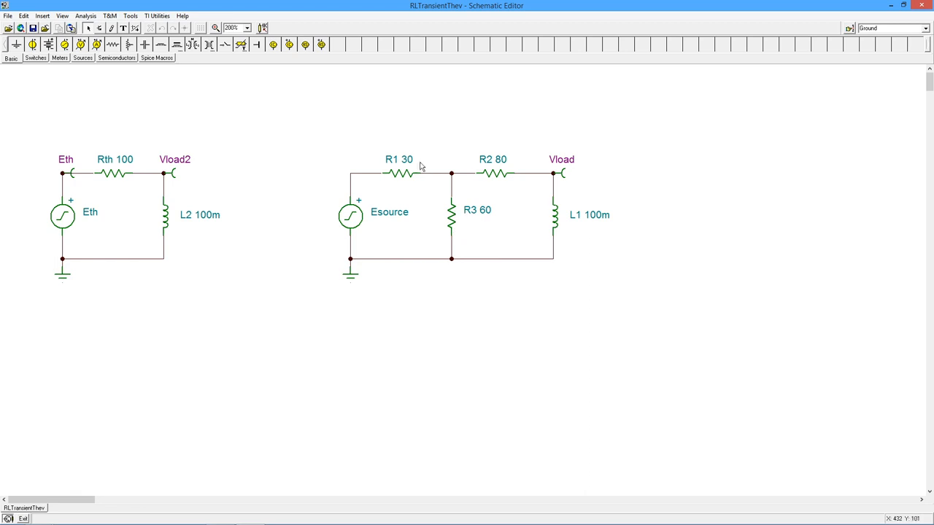
{"action": "mouse_move", "coordinate": [446, 210]}
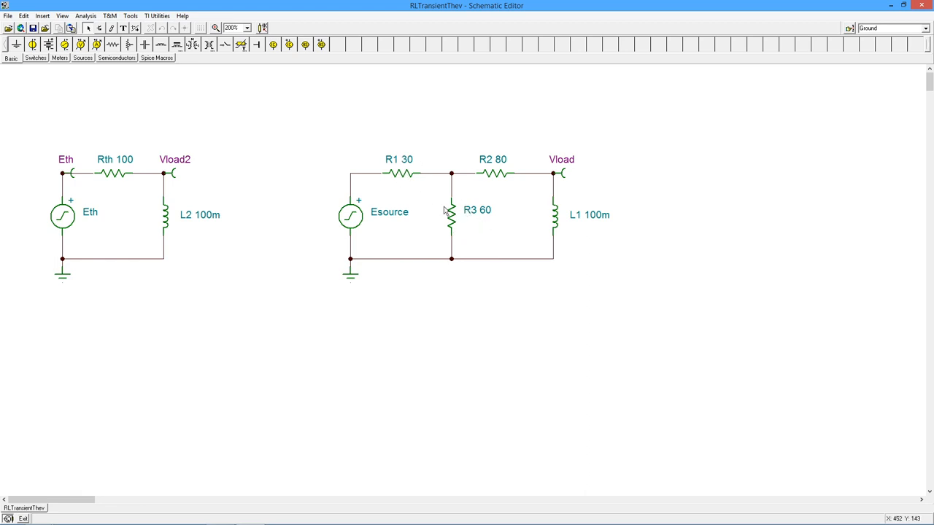
{"action": "mouse_move", "coordinate": [458, 219]}
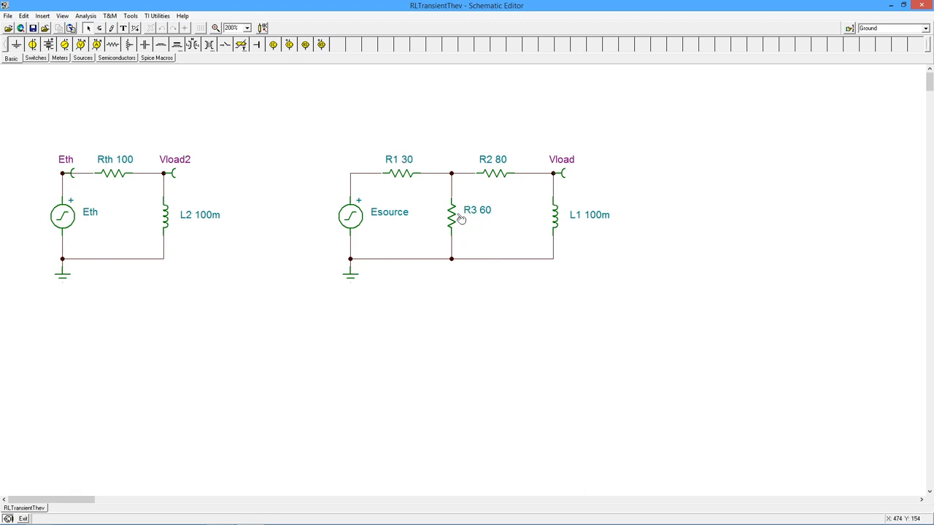
{"action": "mouse_move", "coordinate": [365, 226]}
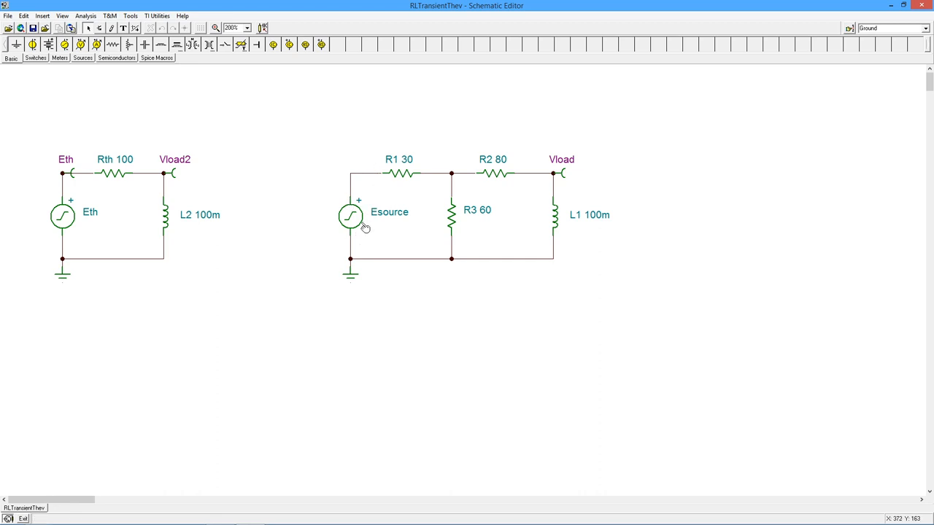
{"action": "mouse_move", "coordinate": [481, 175]}
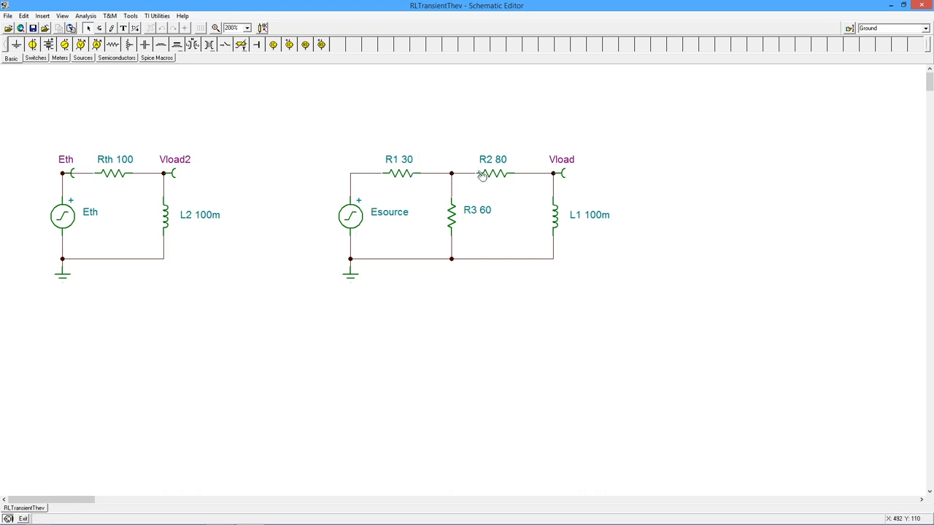
{"action": "mouse_move", "coordinate": [193, 187]}
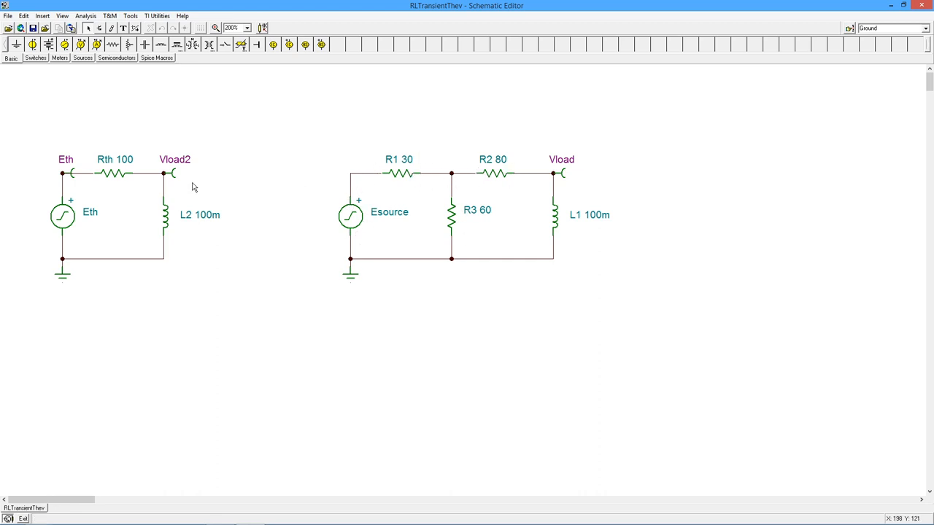
{"action": "mouse_move", "coordinate": [324, 214]}
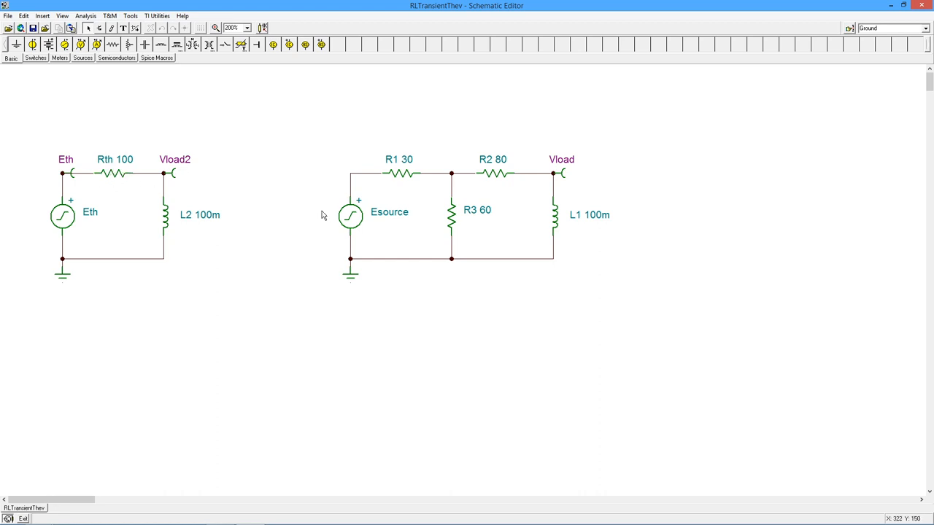
{"action": "mouse_move", "coordinate": [541, 226]}
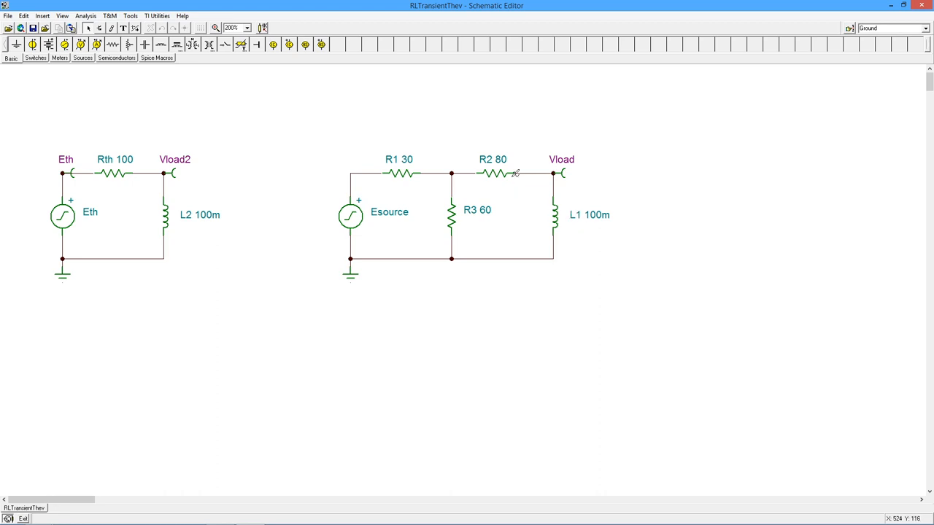
{"action": "mouse_move", "coordinate": [531, 248]}
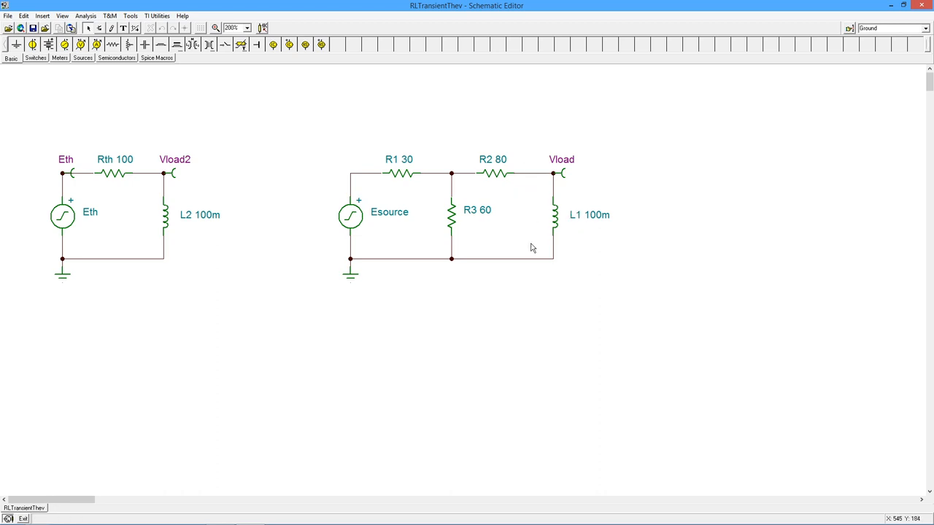
{"action": "mouse_move", "coordinate": [508, 185]}
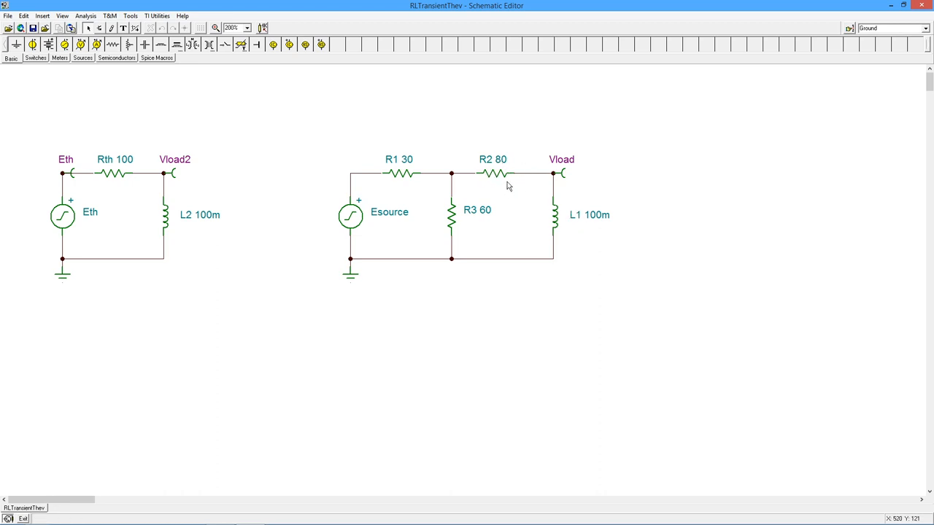
{"action": "mouse_move", "coordinate": [469, 251]}
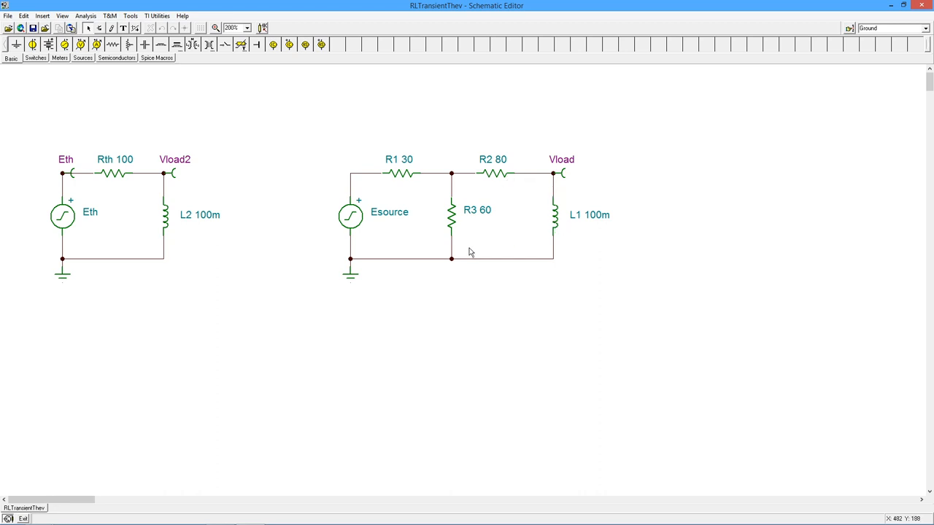
{"action": "mouse_move", "coordinate": [394, 174]}
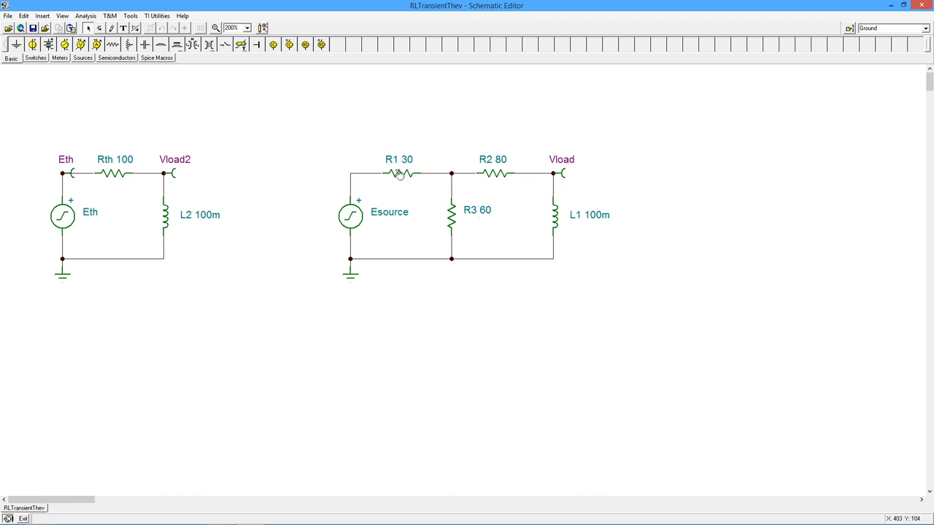
{"action": "mouse_move", "coordinate": [380, 226]}
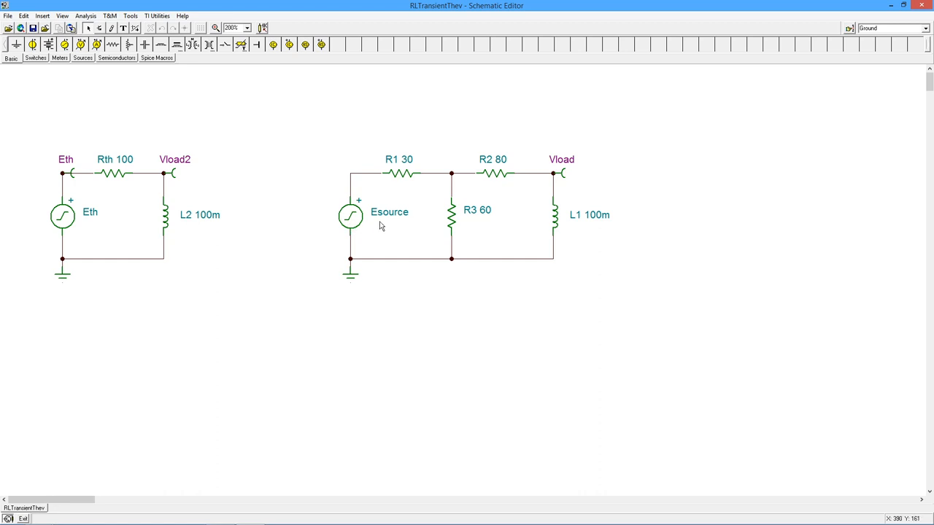
{"action": "mouse_move", "coordinate": [81, 226]}
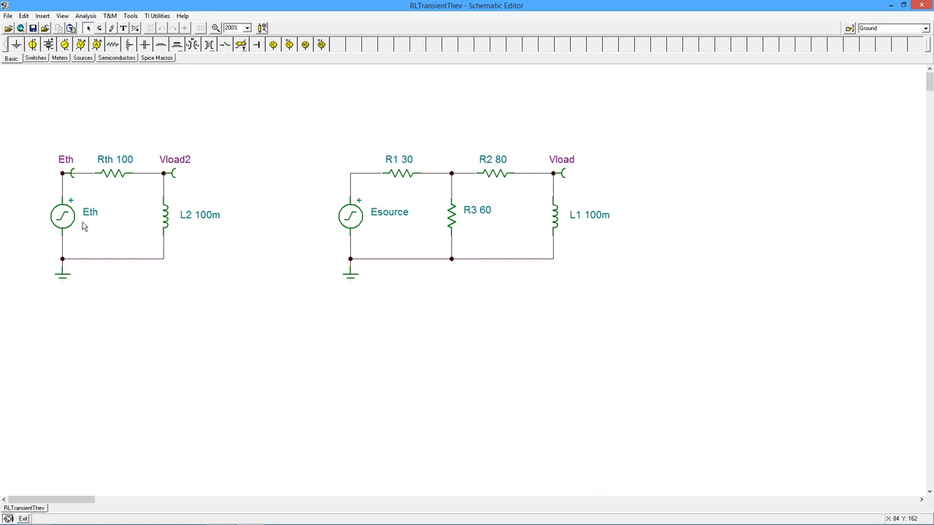
{"action": "mouse_move", "coordinate": [61, 219]}
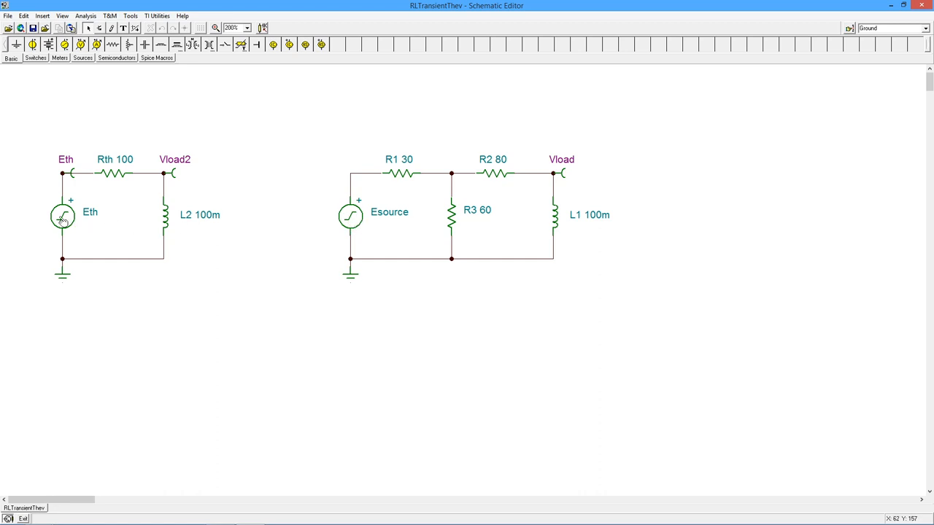
{"action": "mouse_move", "coordinate": [235, 254]}
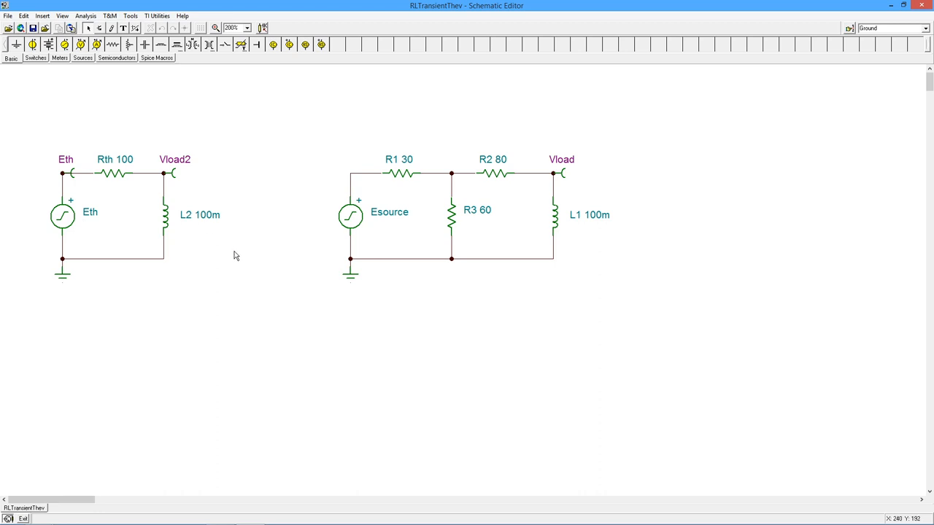
{"action": "mouse_move", "coordinate": [196, 204]}
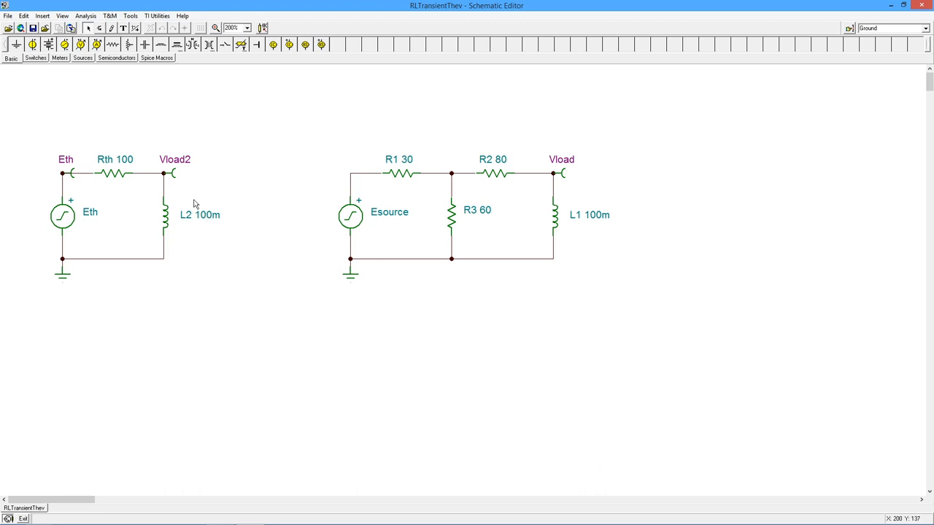
{"action": "mouse_move", "coordinate": [123, 178]}
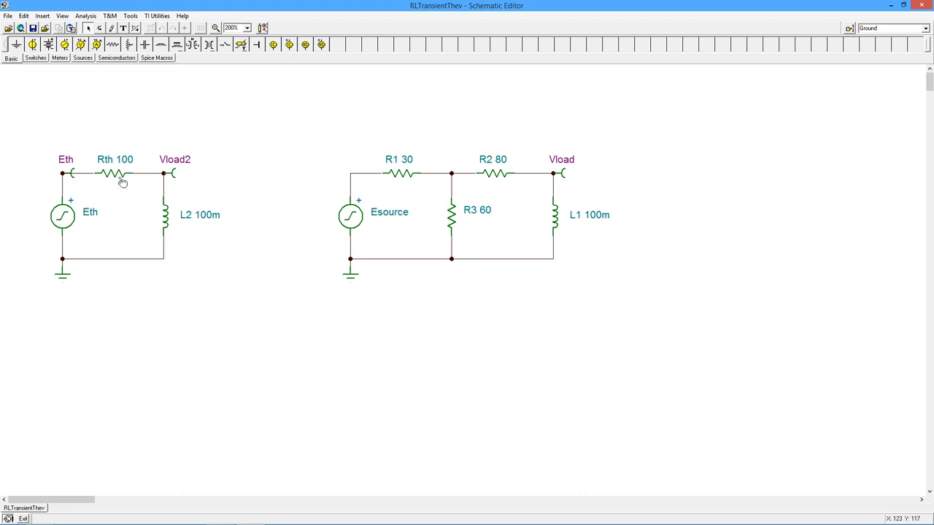
{"action": "mouse_move", "coordinate": [215, 239]}
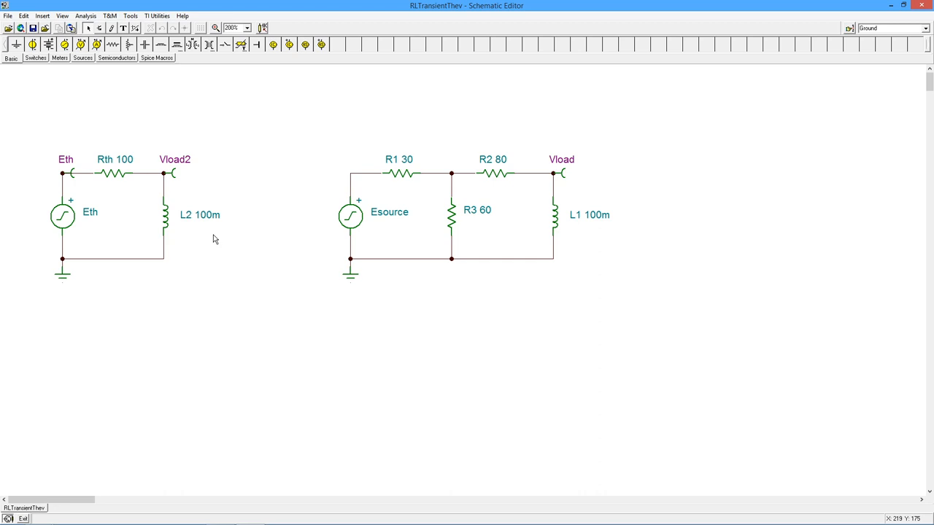
{"action": "mouse_move", "coordinate": [327, 228]}
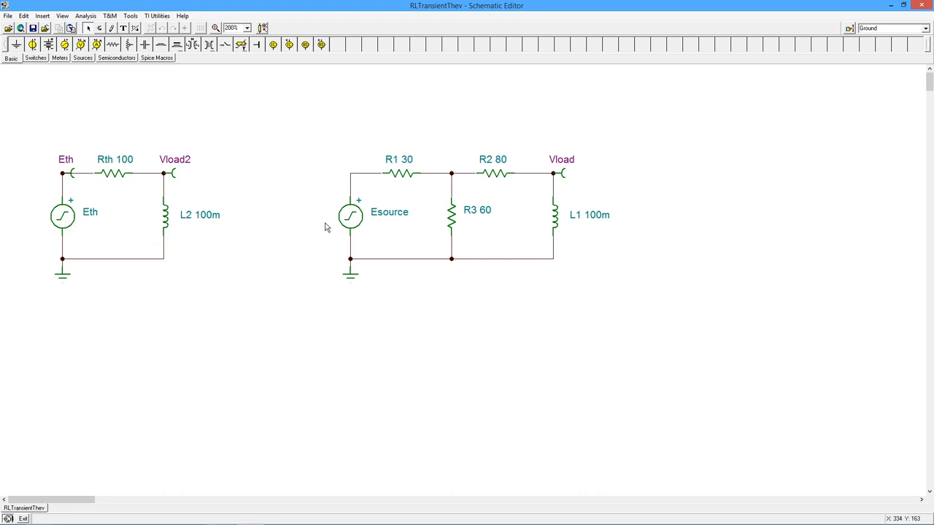
{"action": "mouse_move", "coordinate": [155, 266]}
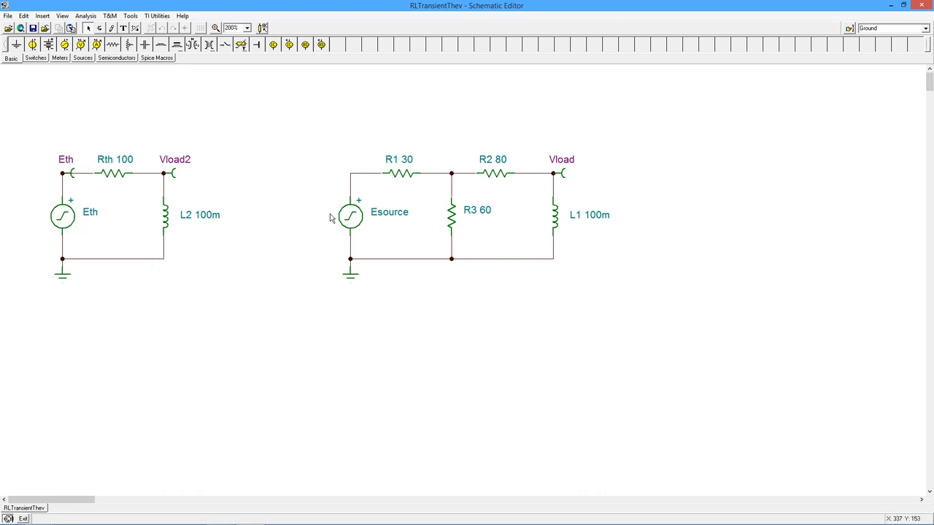
{"action": "mouse_move", "coordinate": [64, 213]}
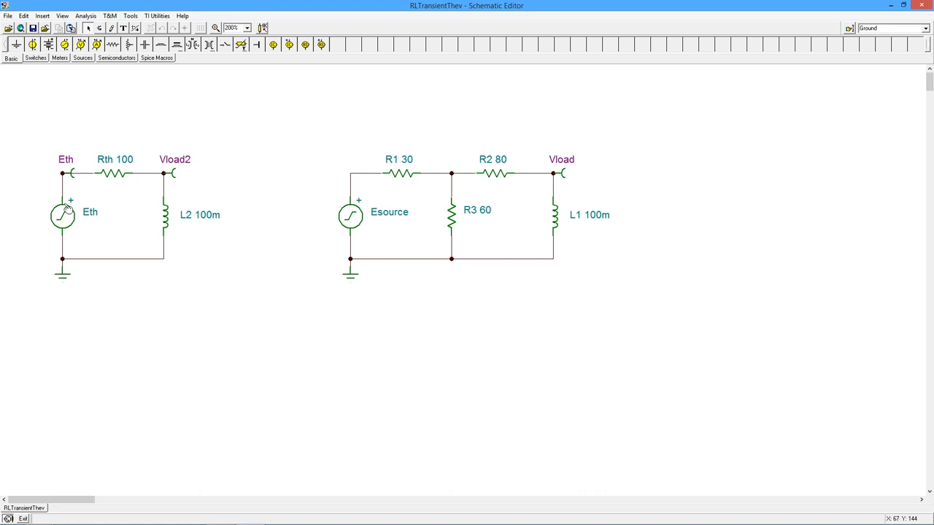
{"action": "mouse_move", "coordinate": [105, 201]}
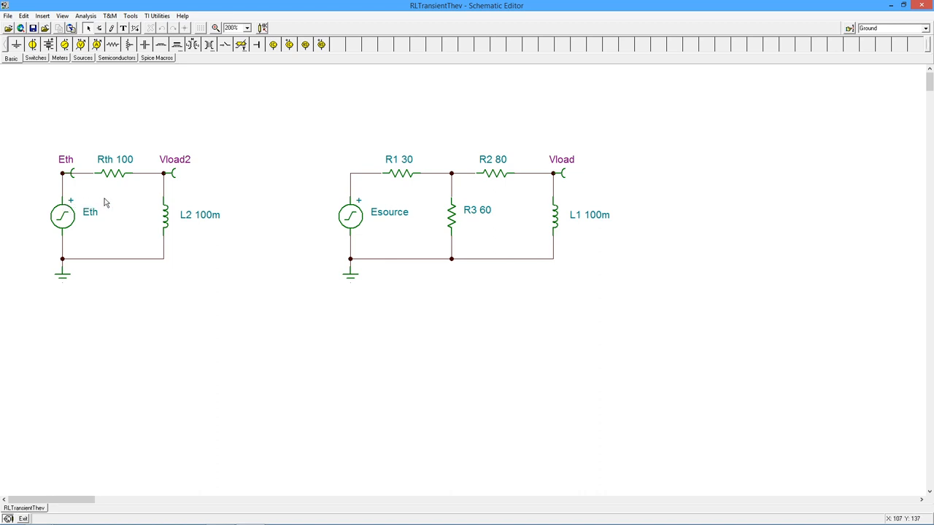
{"action": "mouse_move", "coordinate": [104, 227]}
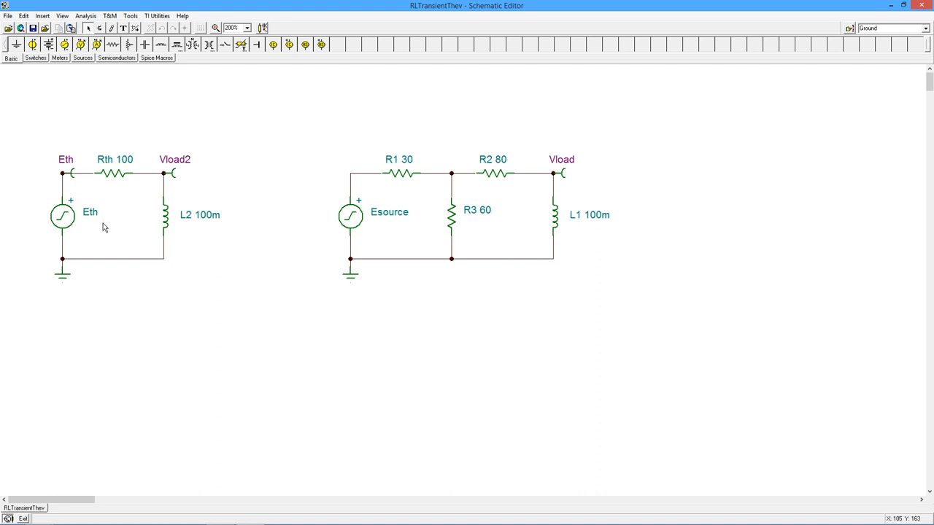
{"action": "mouse_move", "coordinate": [149, 225]}
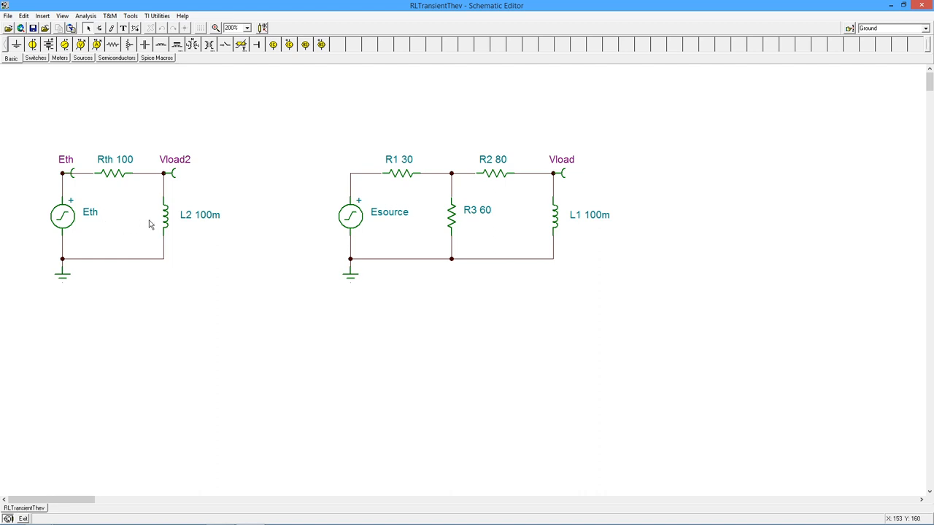
{"action": "mouse_move", "coordinate": [132, 201]}
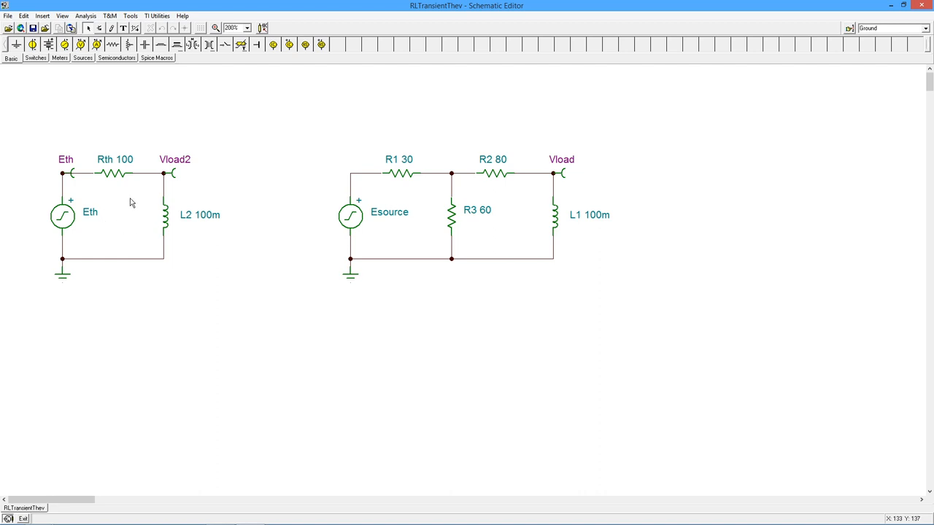
{"action": "mouse_move", "coordinate": [94, 201]}
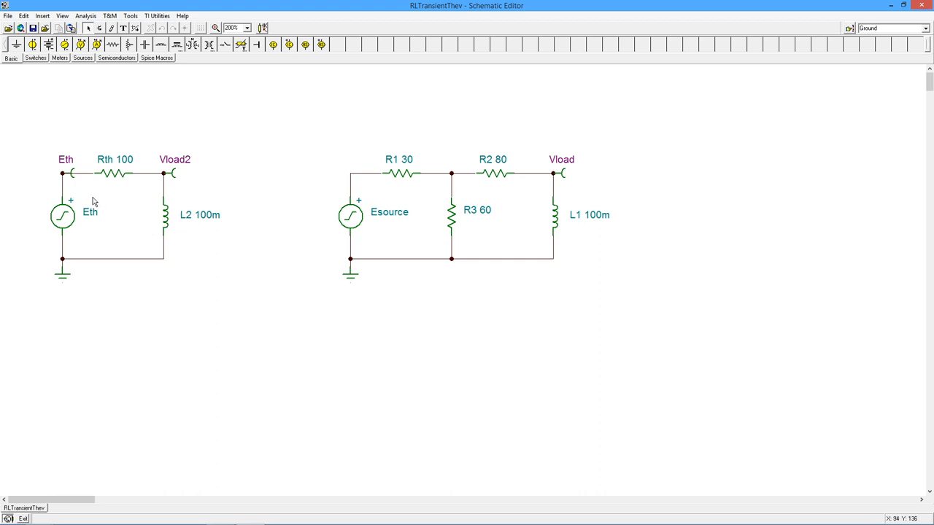
{"action": "mouse_move", "coordinate": [251, 236]}
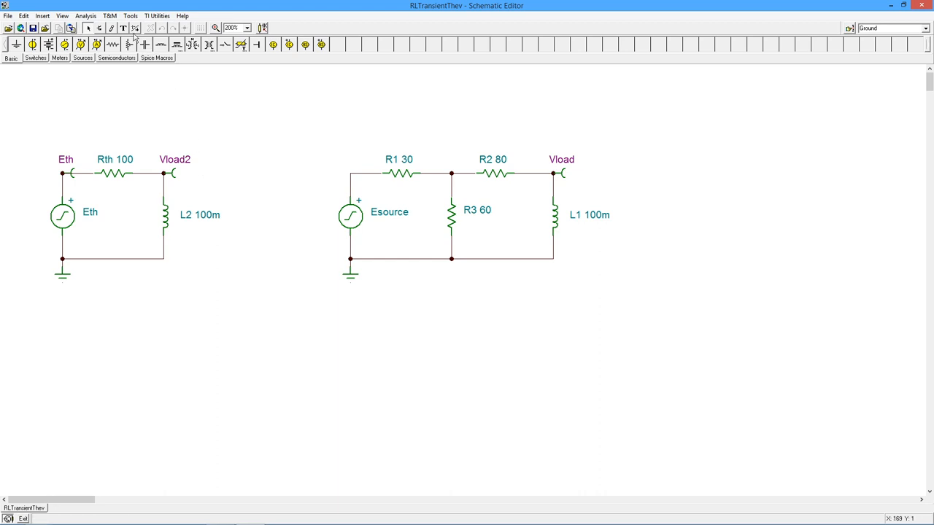
Run a transient analysis from 0 to 20 ms to plot the circuit voltages
{"action": "left_click", "coordinate": [86, 17]}
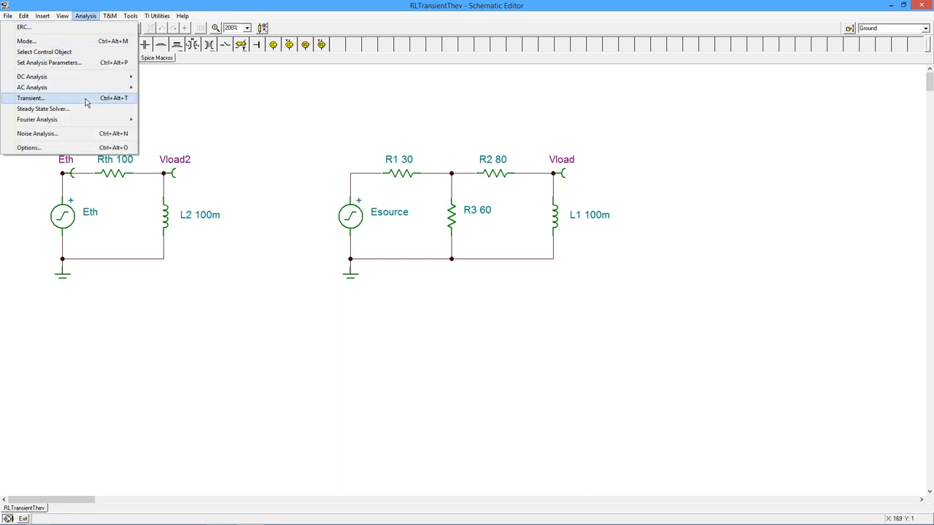
{"action": "left_click", "coordinate": [38, 97]}
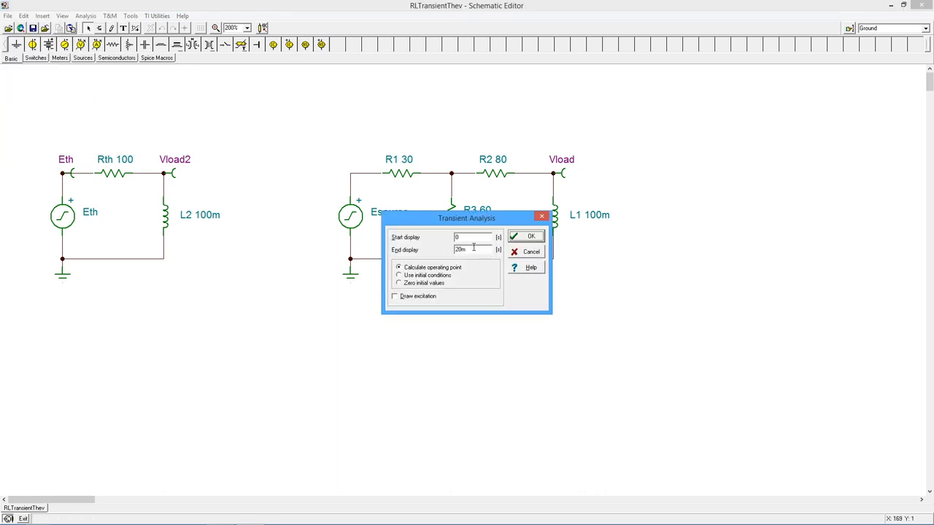
{"action": "mouse_move", "coordinate": [532, 237]}
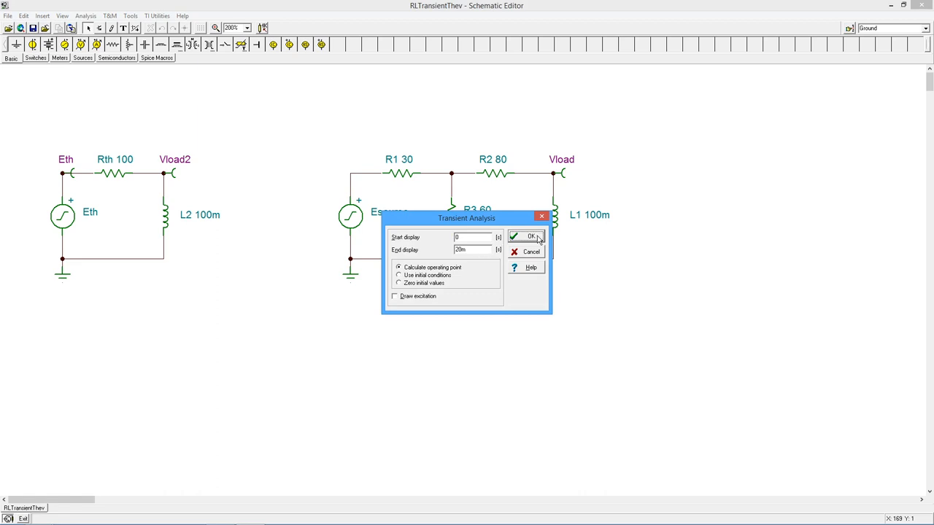
{"action": "left_click", "coordinate": [528, 236]}
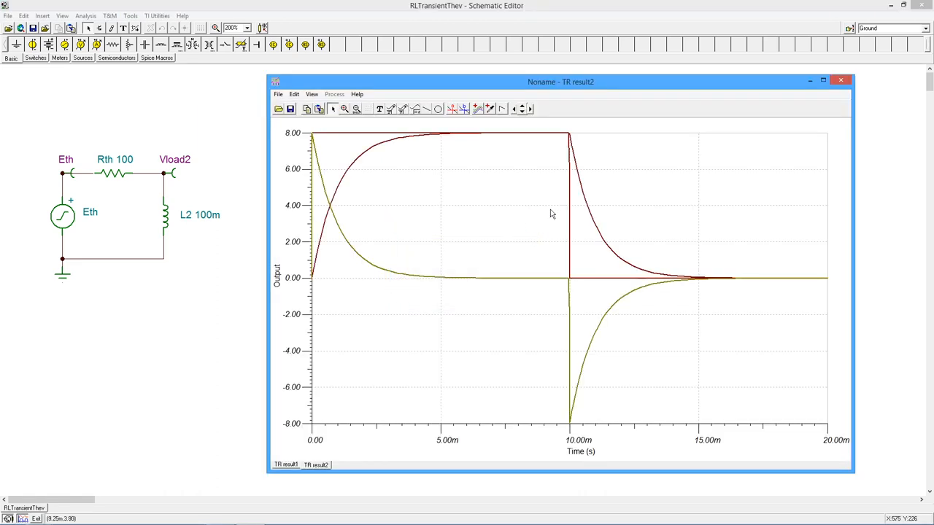
Colour the Vload2 curve blue via its Properties
{"action": "right_click", "coordinate": [350, 251]}
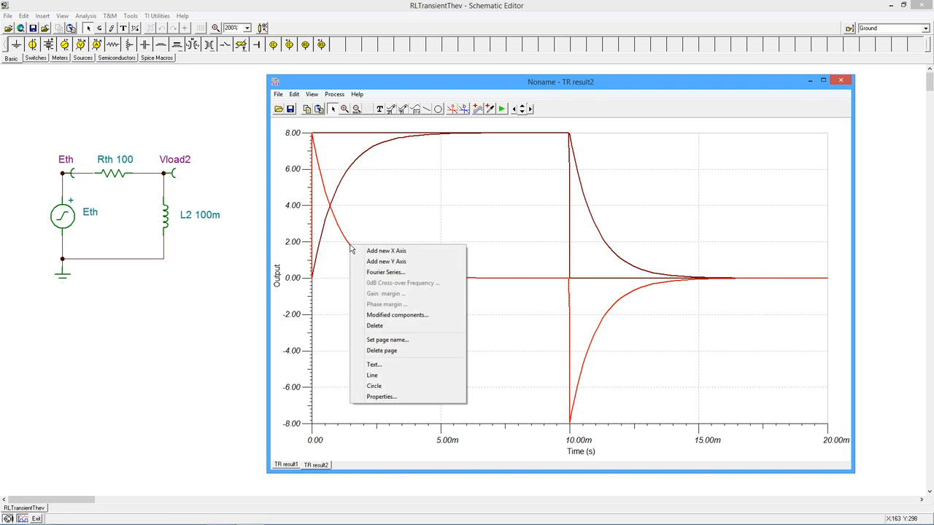
{"action": "left_click", "coordinate": [382, 397]}
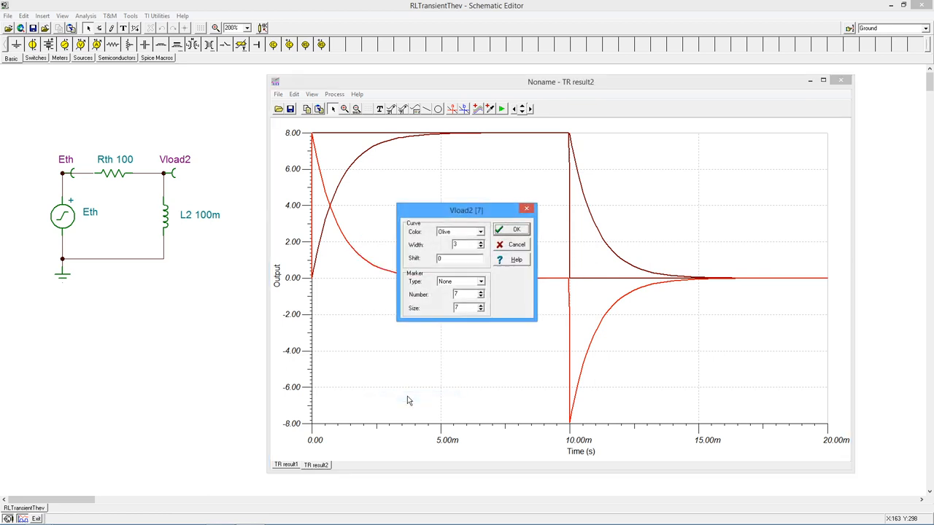
{"action": "left_click", "coordinate": [481, 230]}
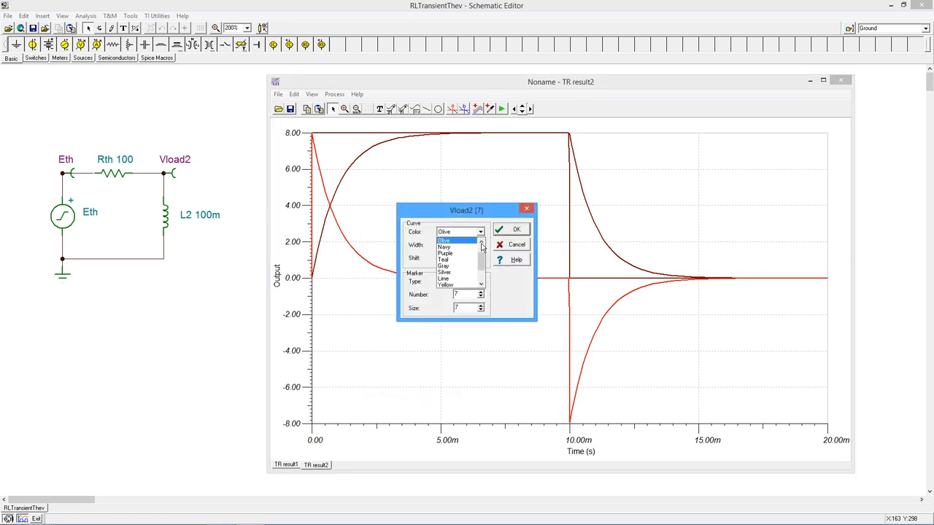
{"action": "scroll", "scroll_direction": "down", "scroll_amount": 3}
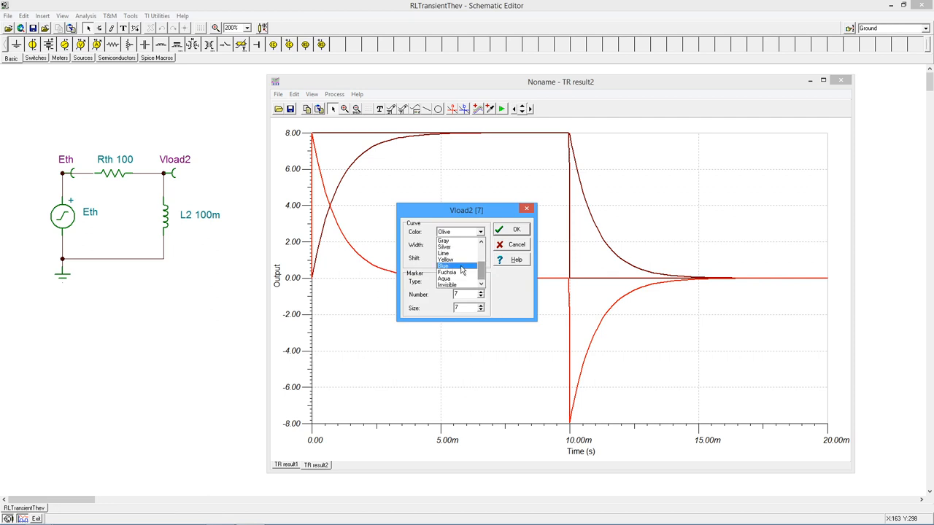
{"action": "left_click", "coordinate": [510, 227]}
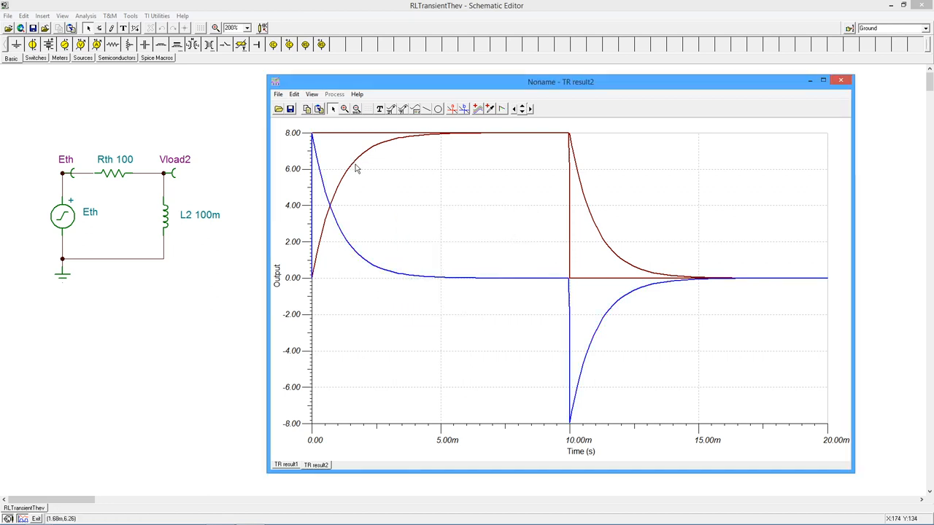
Colour the V_Rth curve pink (fuchsia) via its Properties
{"action": "right_click", "coordinate": [357, 168]}
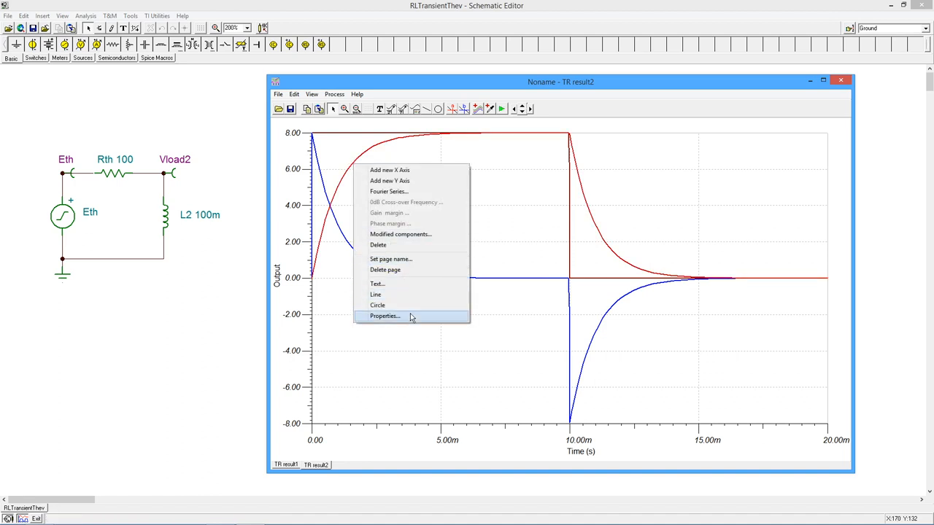
{"action": "left_click", "coordinate": [385, 317]}
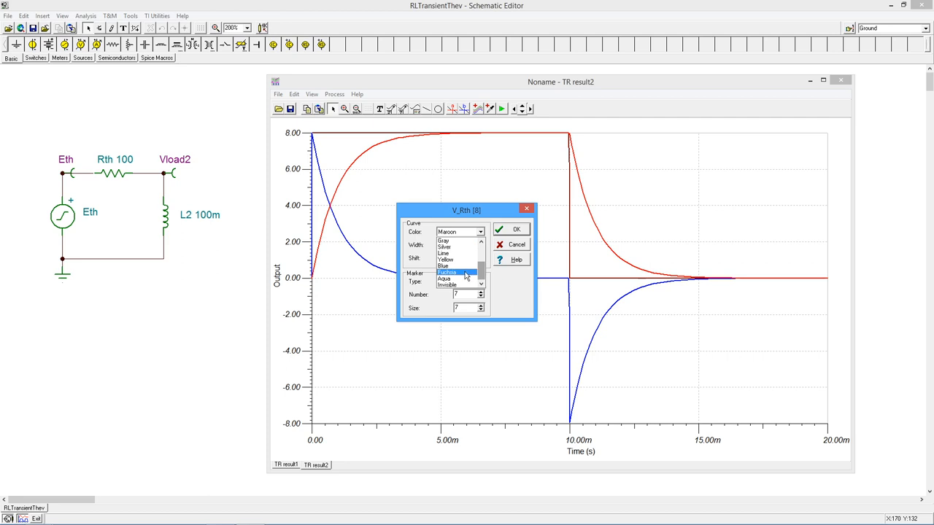
{"action": "left_click", "coordinate": [510, 229]}
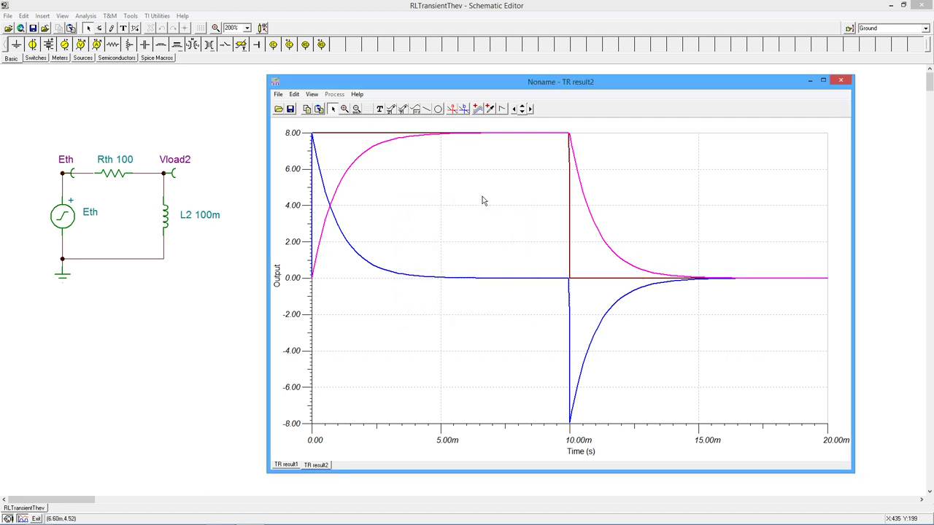
{"action": "mouse_move", "coordinate": [436, 328]}
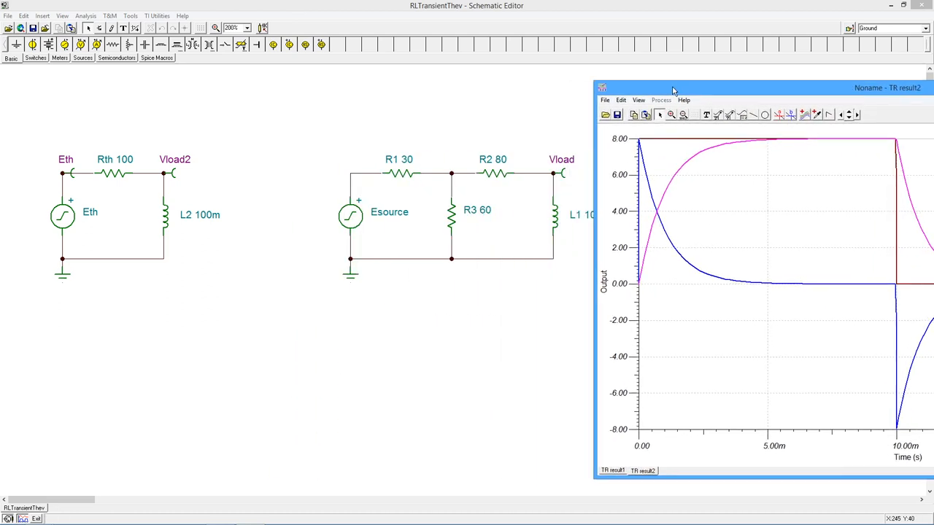
{"action": "mouse_move", "coordinate": [182, 145]}
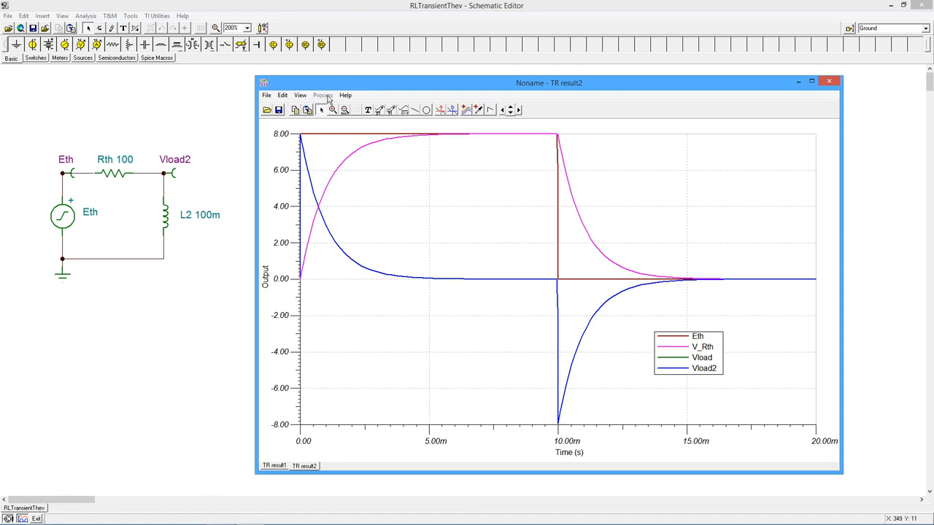
Add a legend naming Eth, V_Rth, Vload and Vload2 and reach the graph's View menu
{"action": "left_click", "coordinate": [299, 95]}
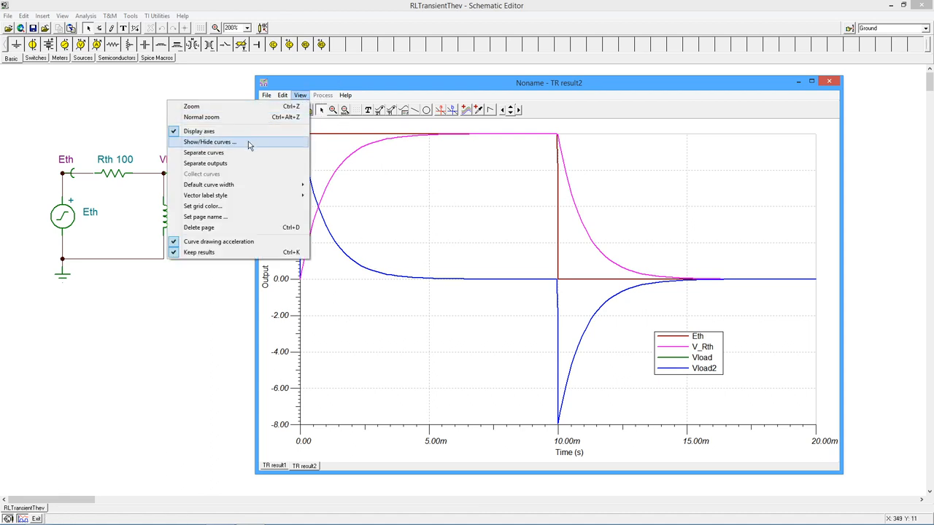
Overlay all four curves on one shared Voltage (V) axis instead of separate panels
{"action": "left_click", "coordinate": [204, 154]}
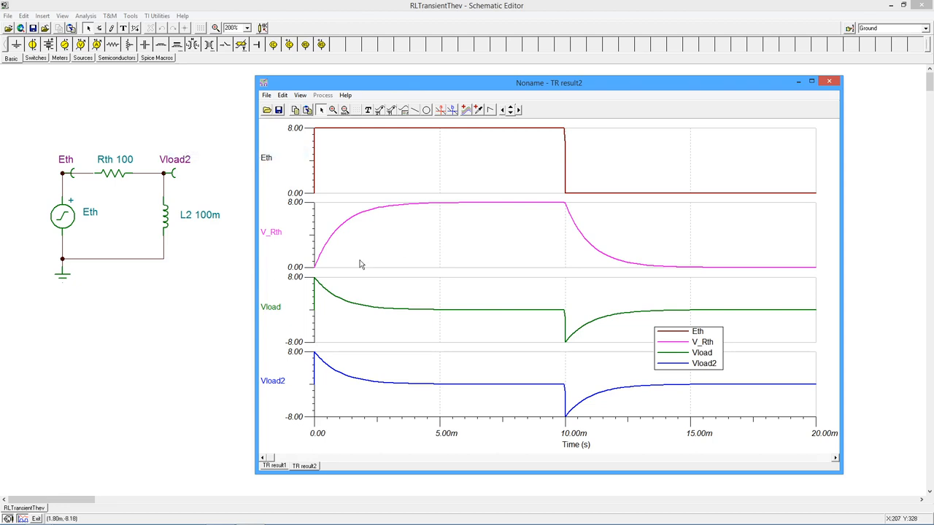
{"action": "mouse_move", "coordinate": [697, 351]}
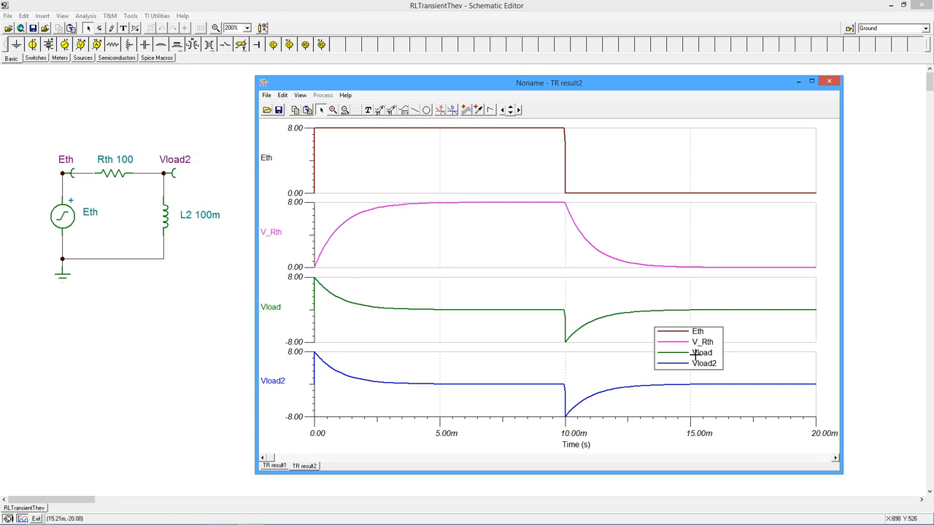
{"action": "mouse_move", "coordinate": [578, 404]}
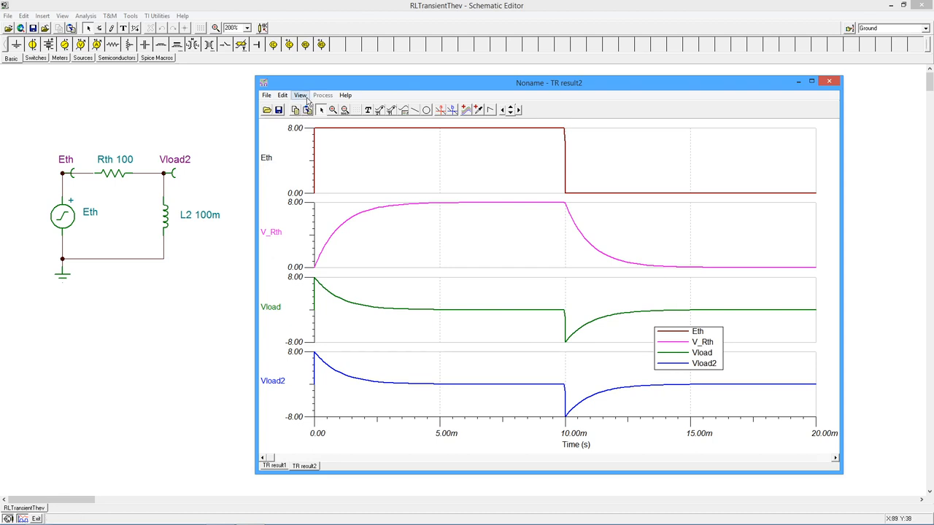
{"action": "left_click", "coordinate": [299, 95]}
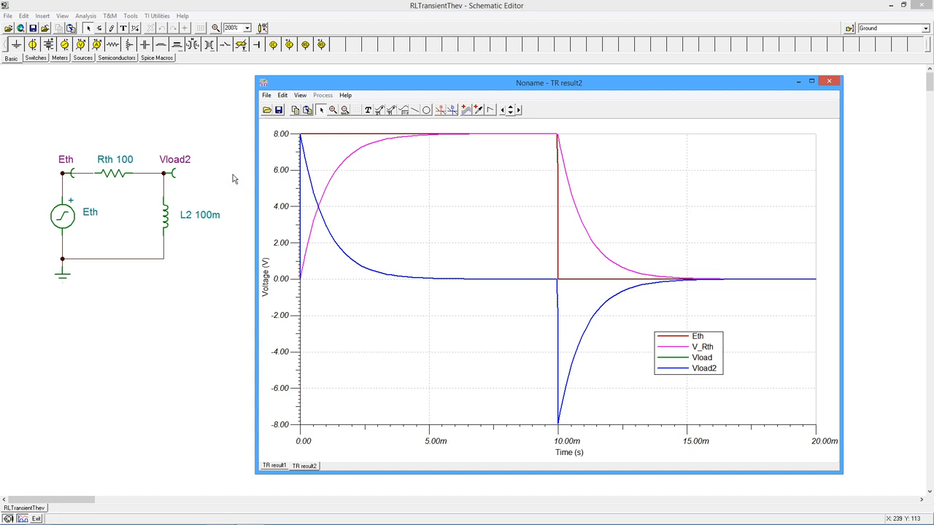
{"action": "mouse_move", "coordinate": [531, 265]}
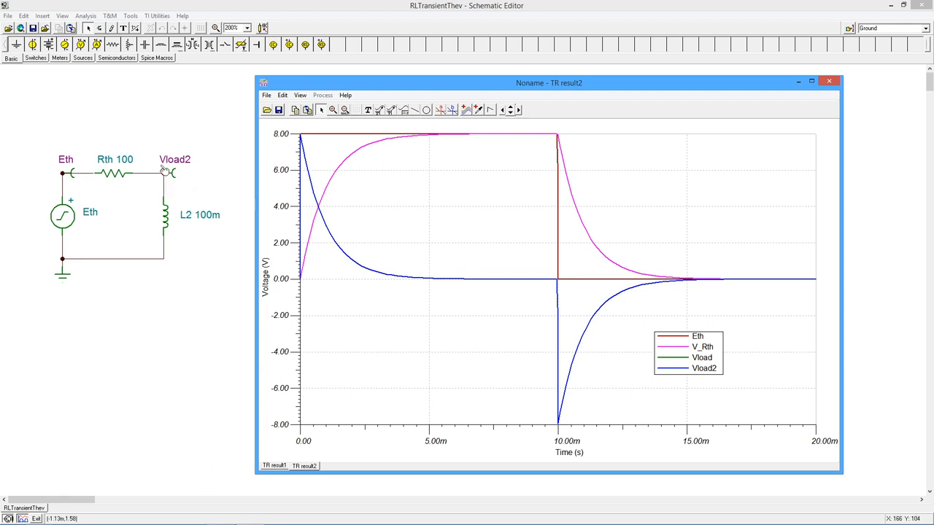
{"action": "mouse_move", "coordinate": [309, 195]}
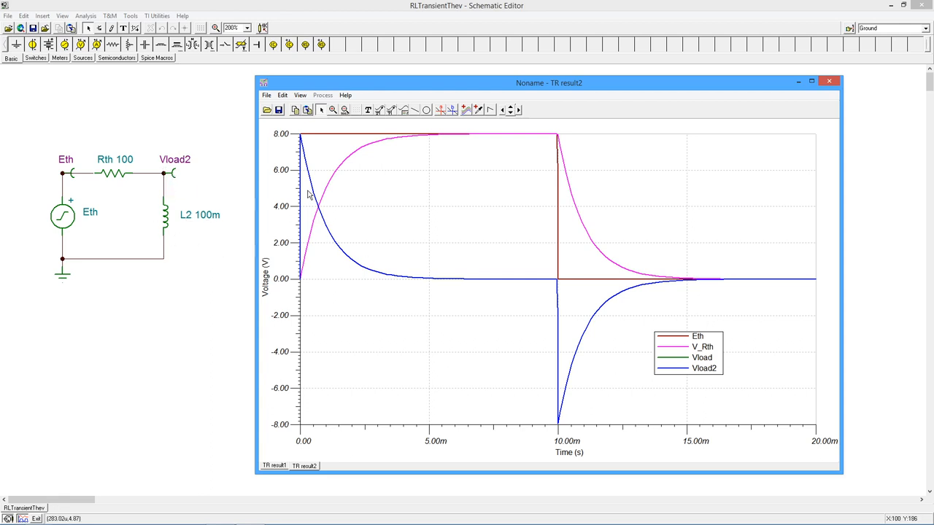
{"action": "mouse_move", "coordinate": [203, 233]}
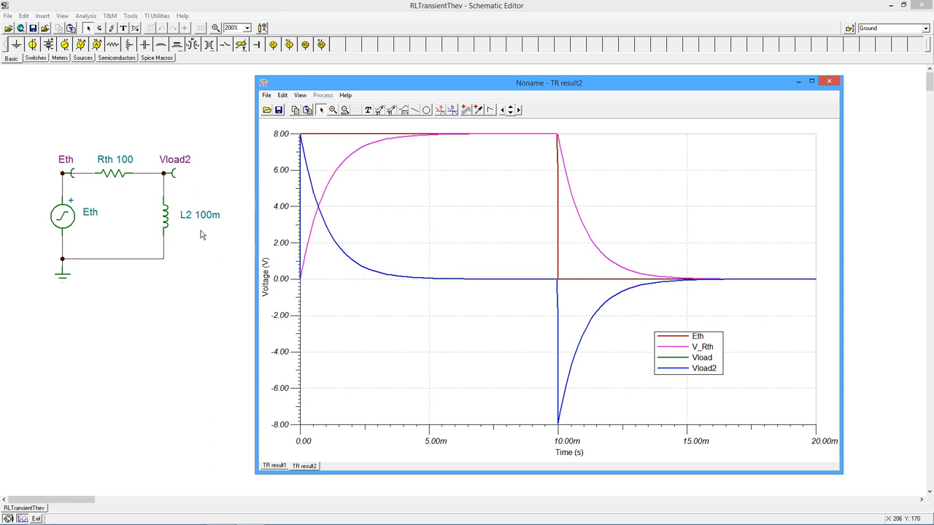
{"action": "mouse_move", "coordinate": [207, 242]}
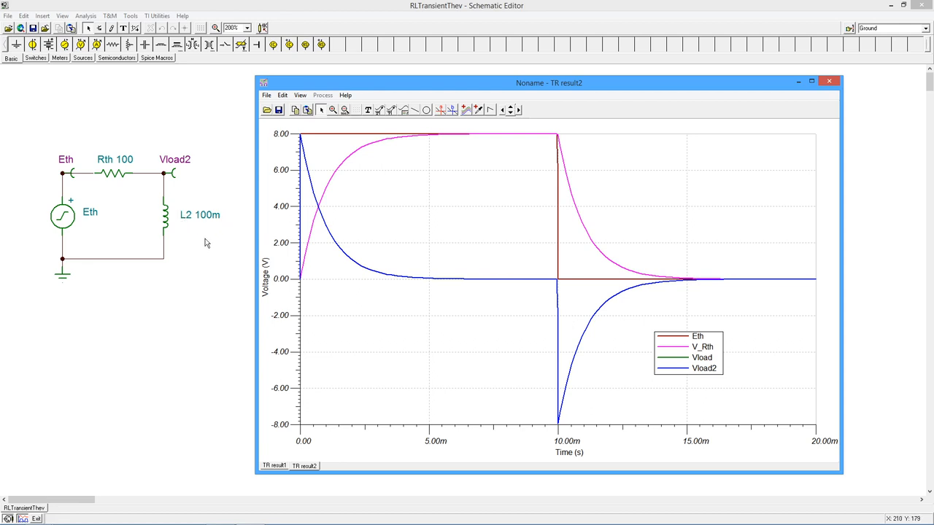
{"action": "mouse_move", "coordinate": [61, 197]}
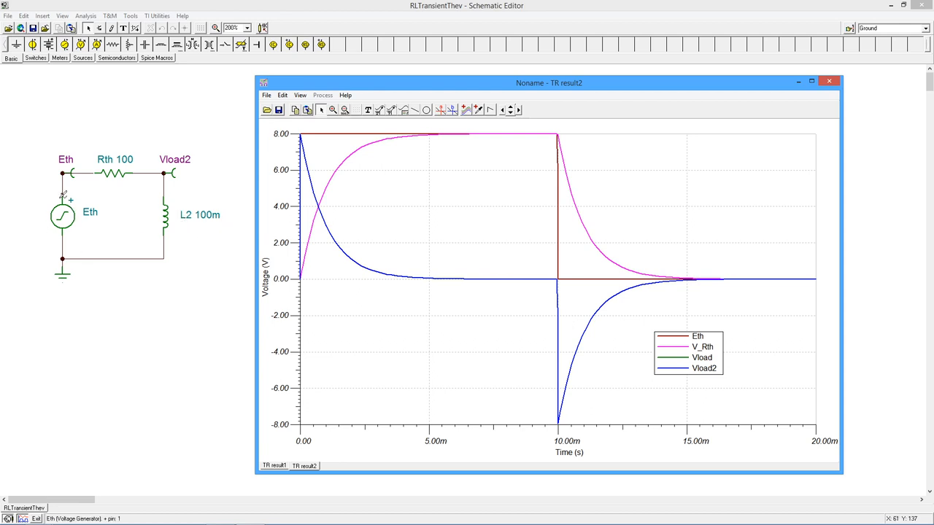
{"action": "mouse_move", "coordinate": [190, 229]}
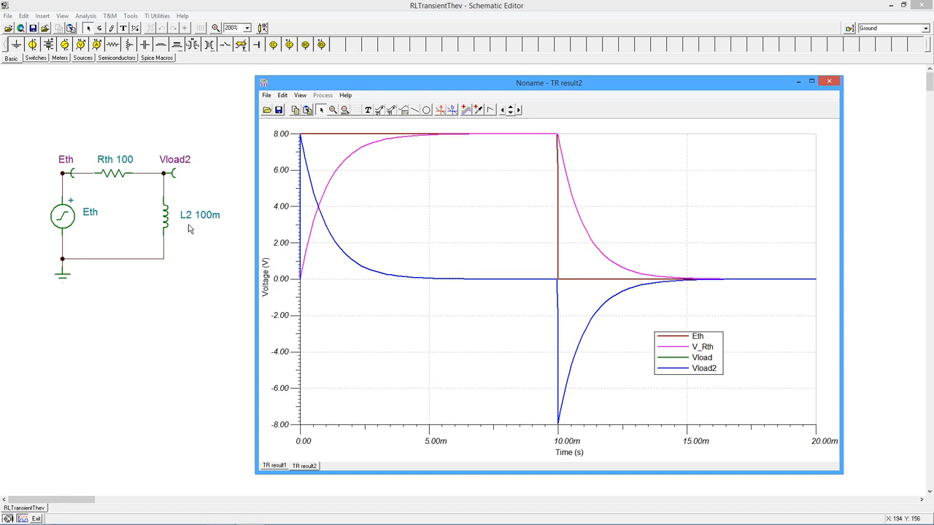
{"action": "mouse_move", "coordinate": [195, 231]}
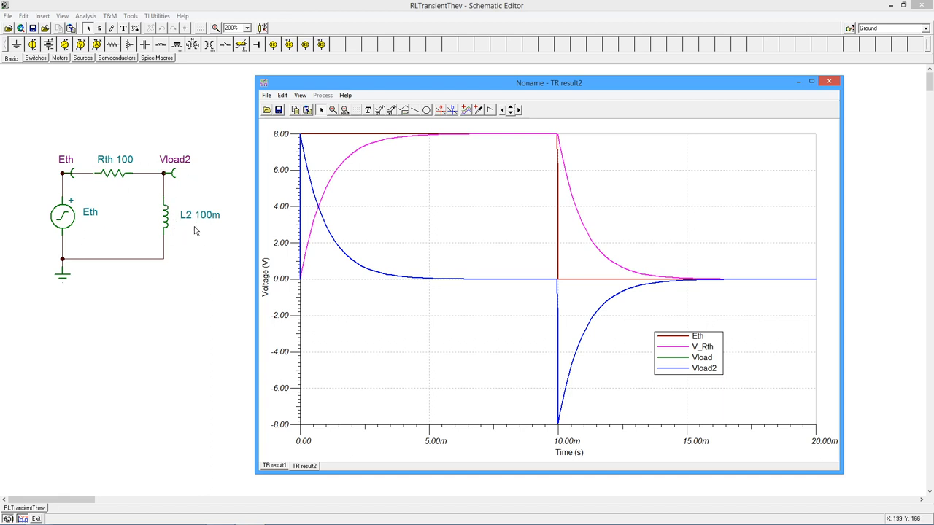
{"action": "mouse_move", "coordinate": [193, 251]}
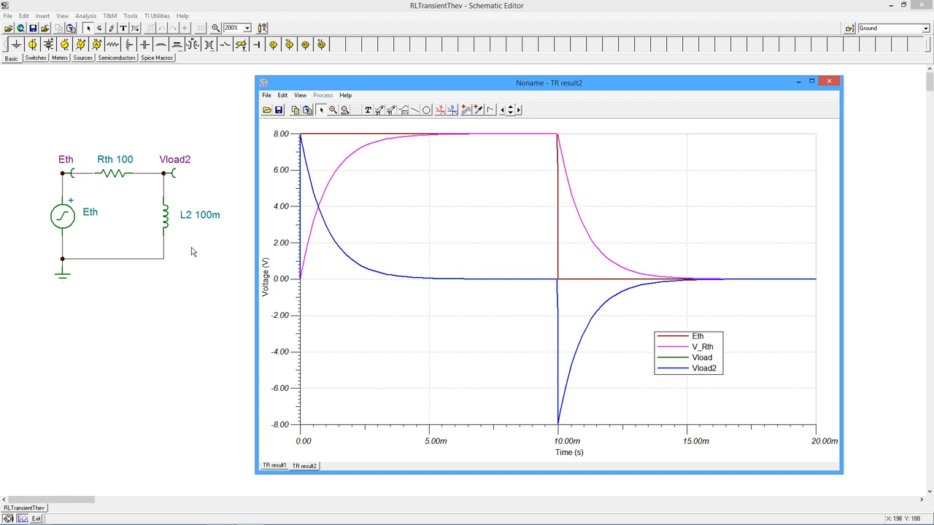
{"action": "mouse_move", "coordinate": [131, 173]}
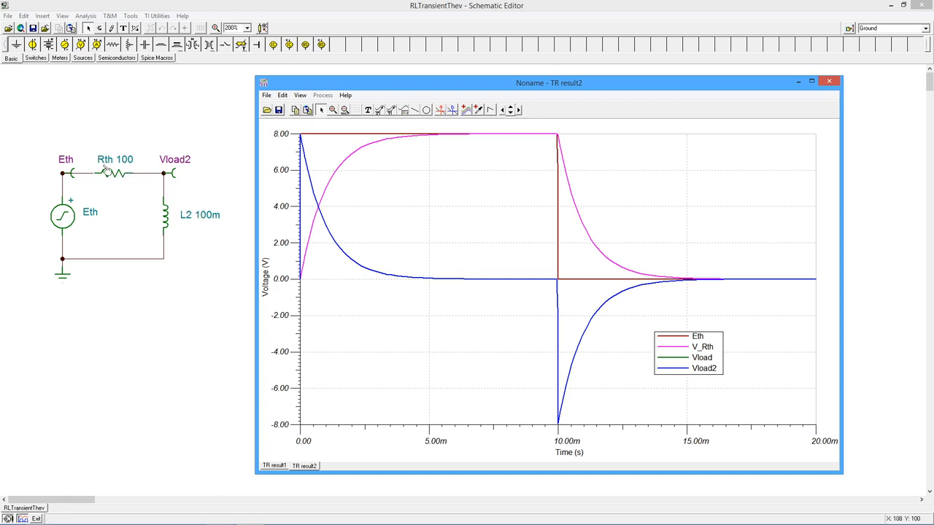
{"action": "mouse_move", "coordinate": [122, 178]}
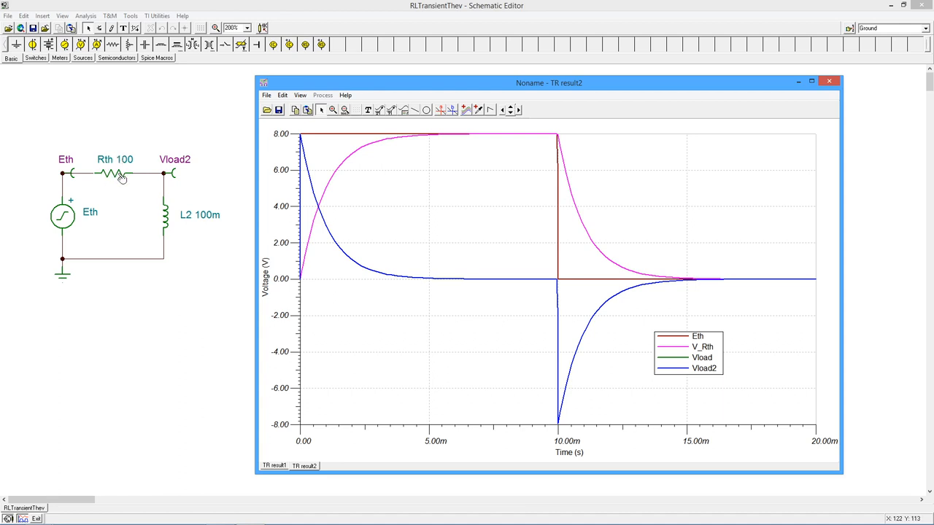
{"action": "mouse_move", "coordinate": [173, 248]}
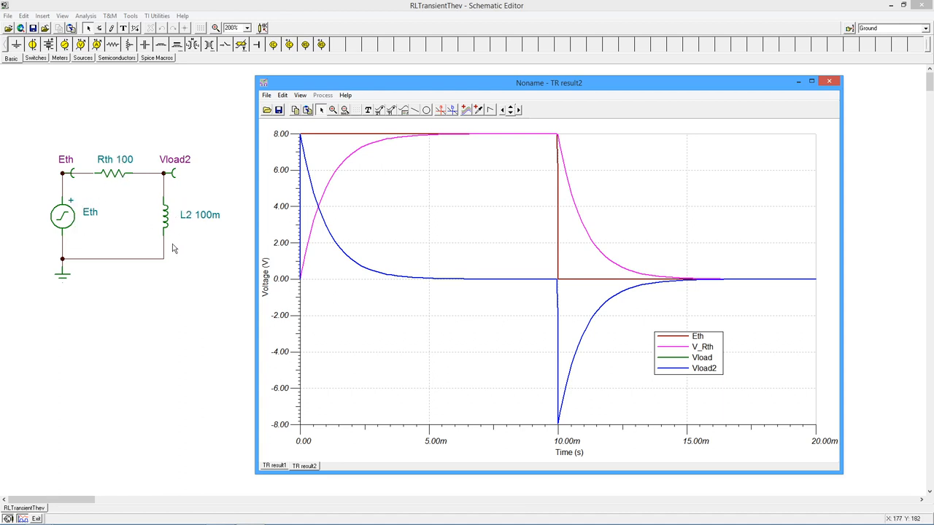
{"action": "mouse_move", "coordinate": [303, 245]}
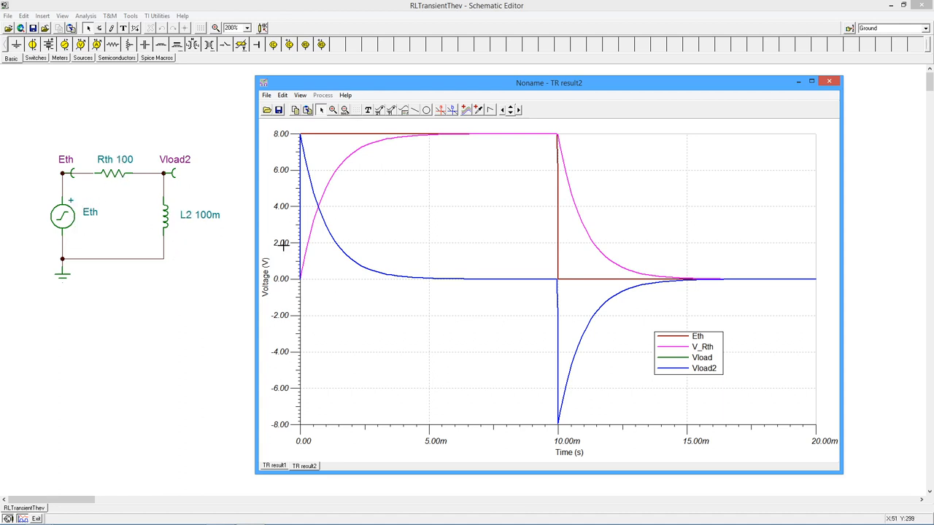
{"action": "mouse_move", "coordinate": [308, 140]}
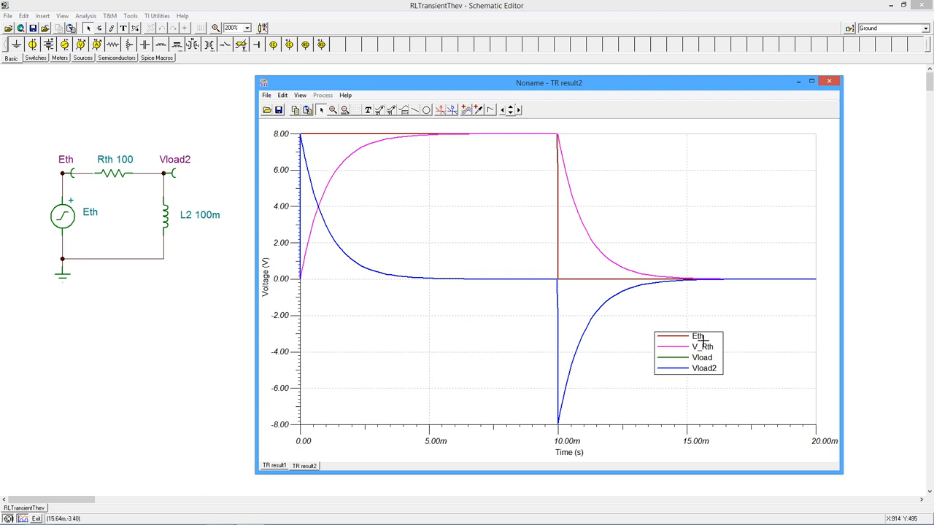
{"action": "mouse_move", "coordinate": [109, 145]}
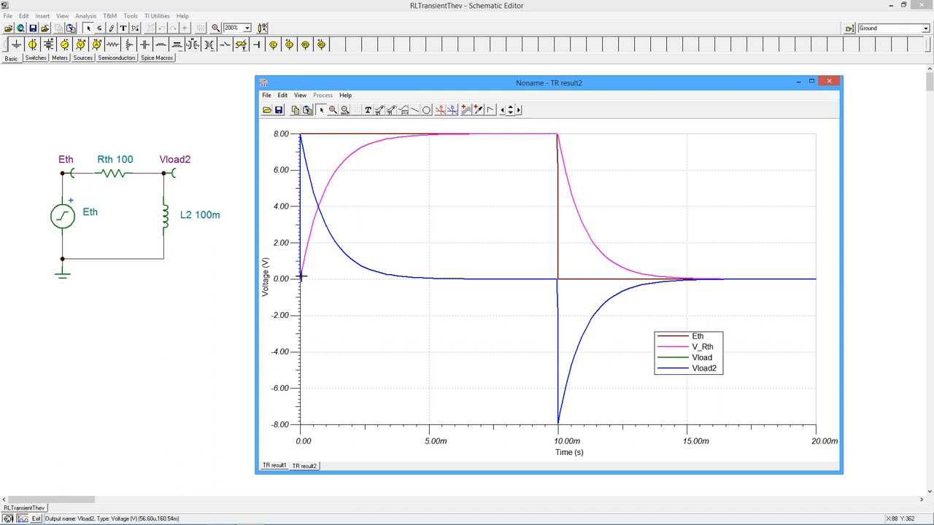
{"action": "mouse_move", "coordinate": [96, 181]}
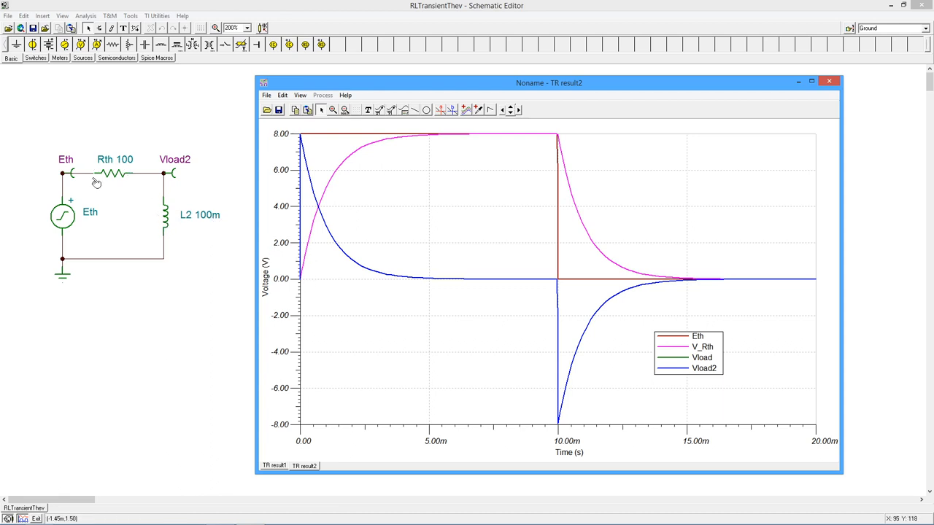
{"action": "mouse_move", "coordinate": [250, 268]}
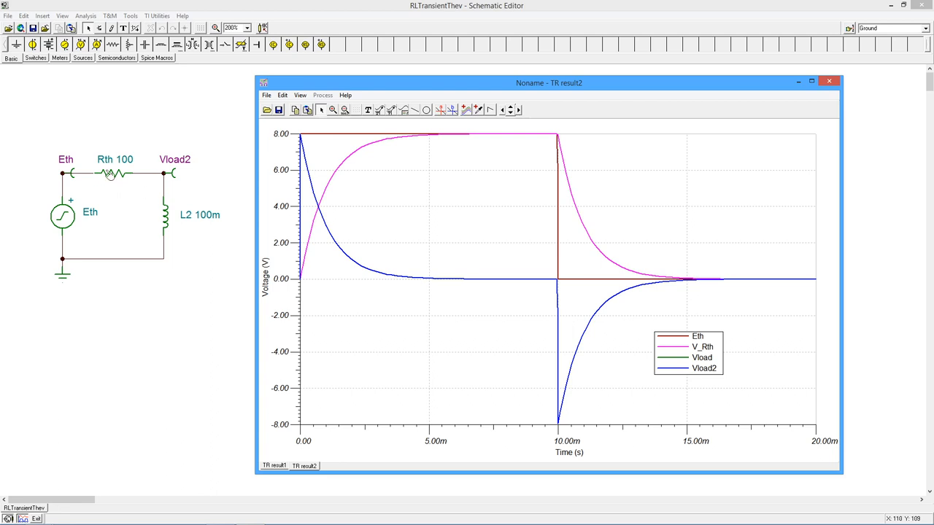
{"action": "mouse_move", "coordinate": [309, 233]}
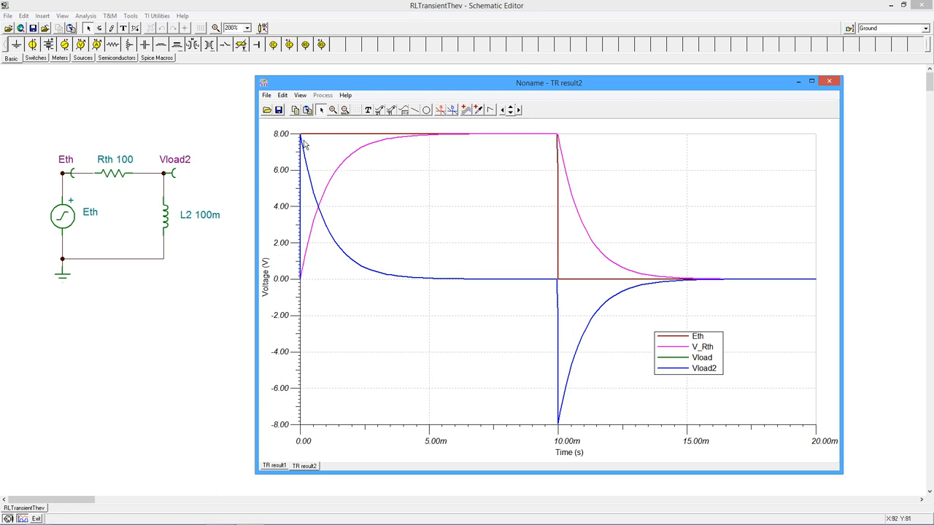
{"action": "mouse_move", "coordinate": [400, 283]}
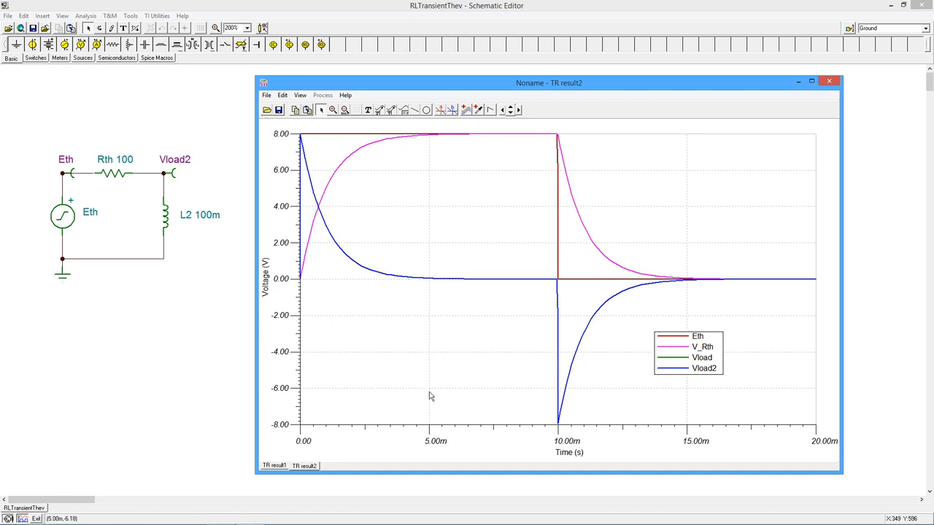
{"action": "mouse_move", "coordinate": [431, 263]}
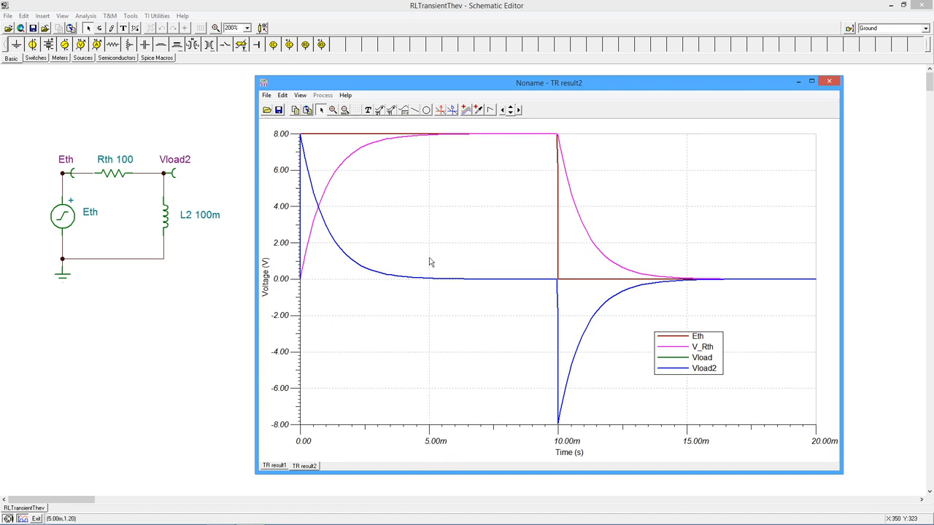
{"action": "mouse_move", "coordinate": [429, 140]}
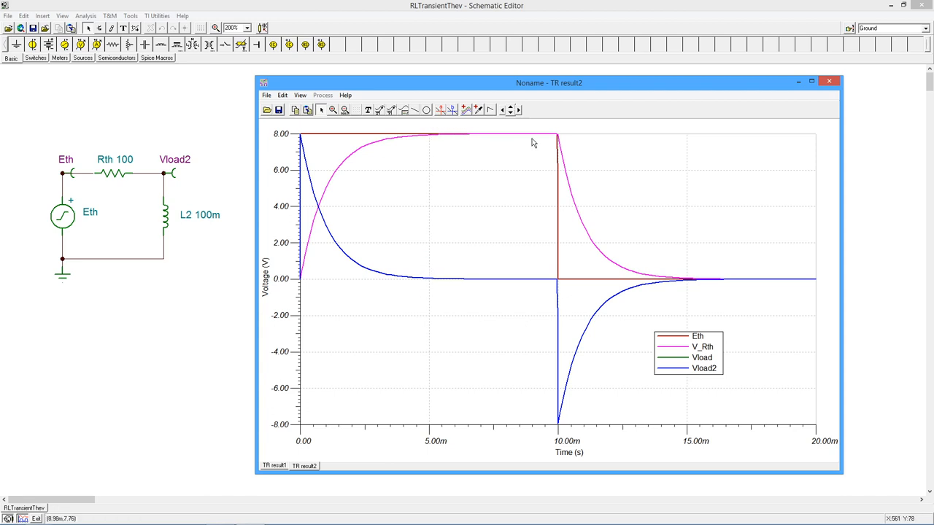
{"action": "mouse_move", "coordinate": [553, 289]}
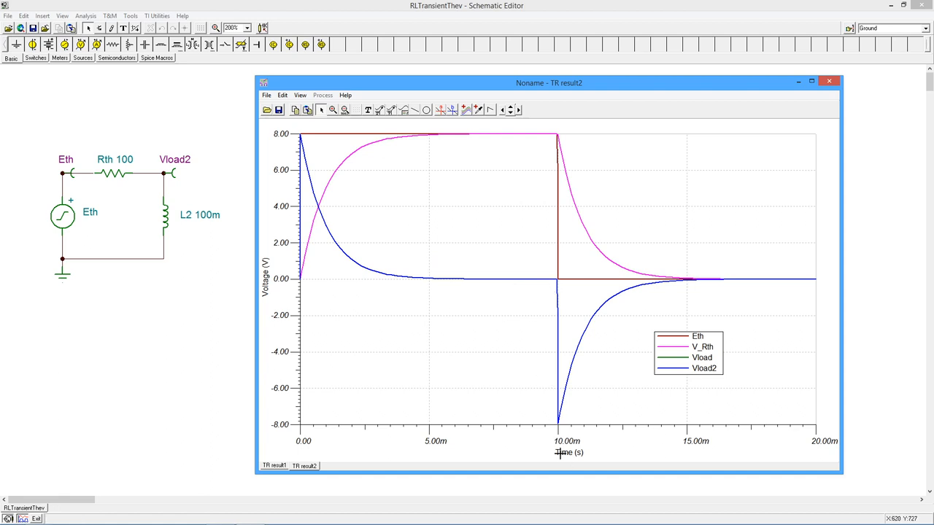
{"action": "mouse_move", "coordinate": [53, 260]}
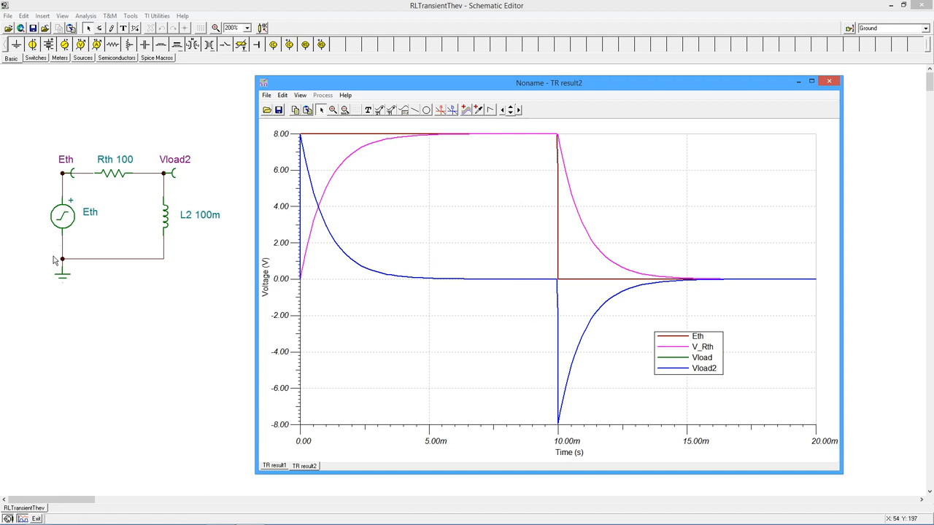
{"action": "mouse_move", "coordinate": [88, 260]}
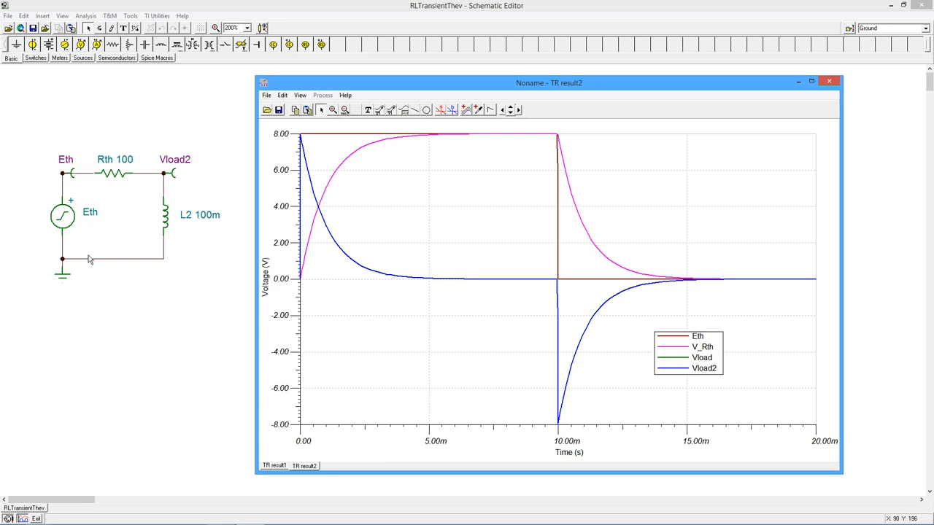
{"action": "mouse_move", "coordinate": [130, 230]}
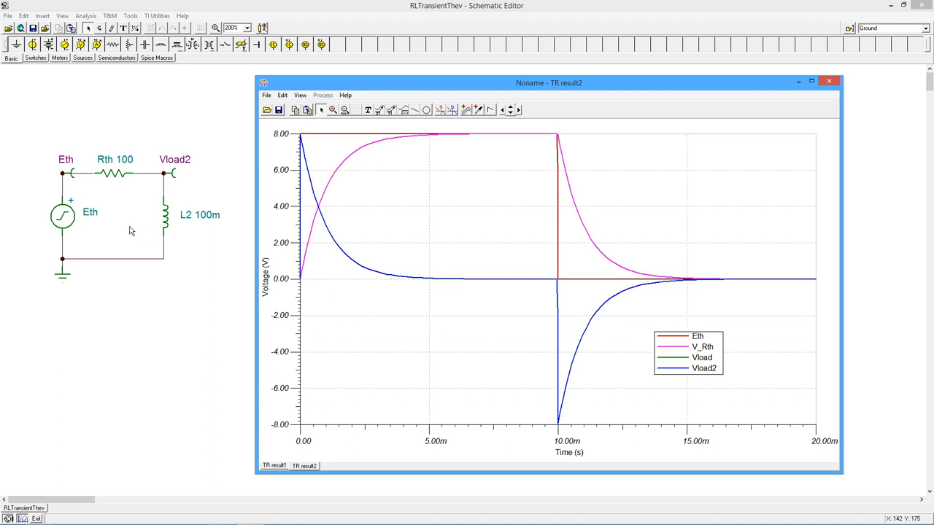
{"action": "mouse_move", "coordinate": [143, 222]}
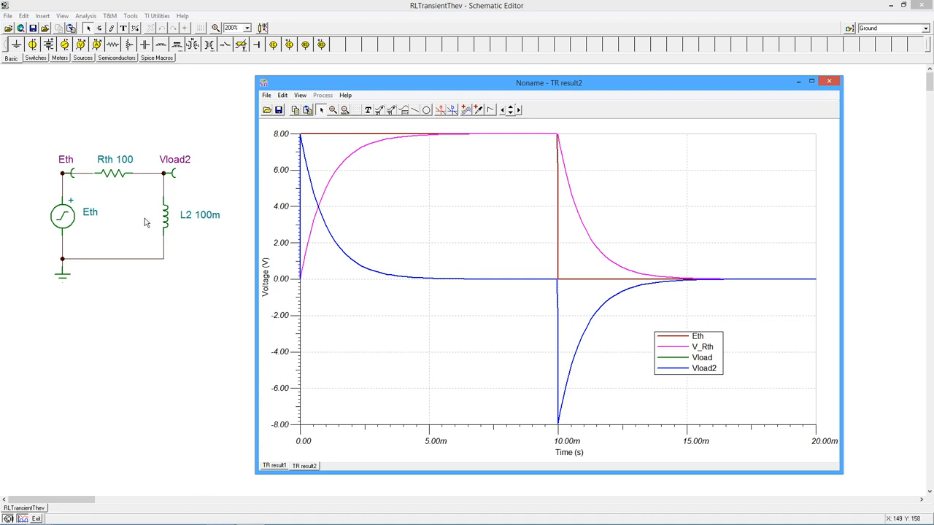
{"action": "mouse_move", "coordinate": [76, 221]}
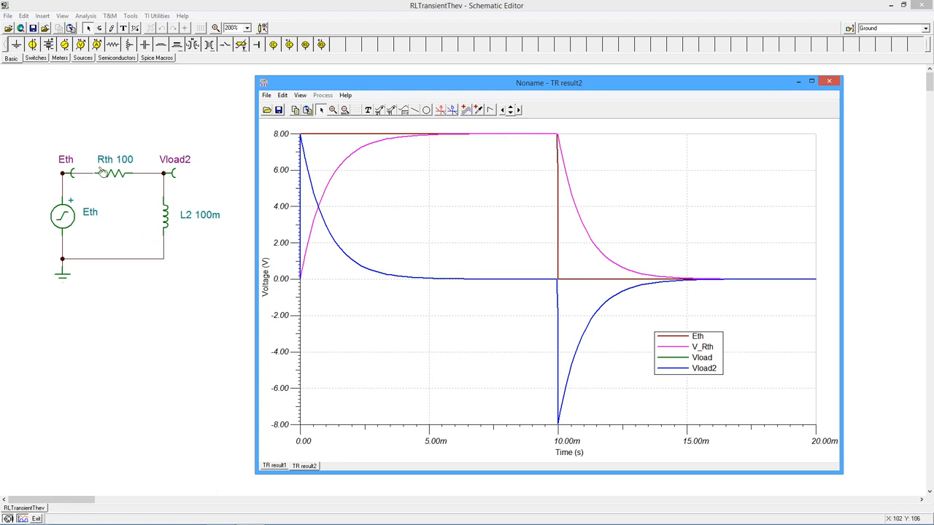
{"action": "mouse_move", "coordinate": [140, 251]}
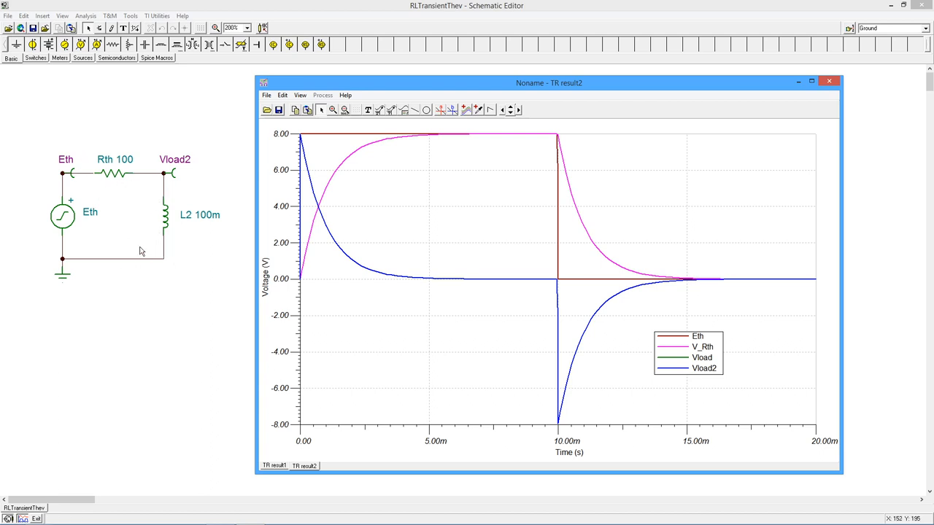
{"action": "mouse_move", "coordinate": [122, 186]}
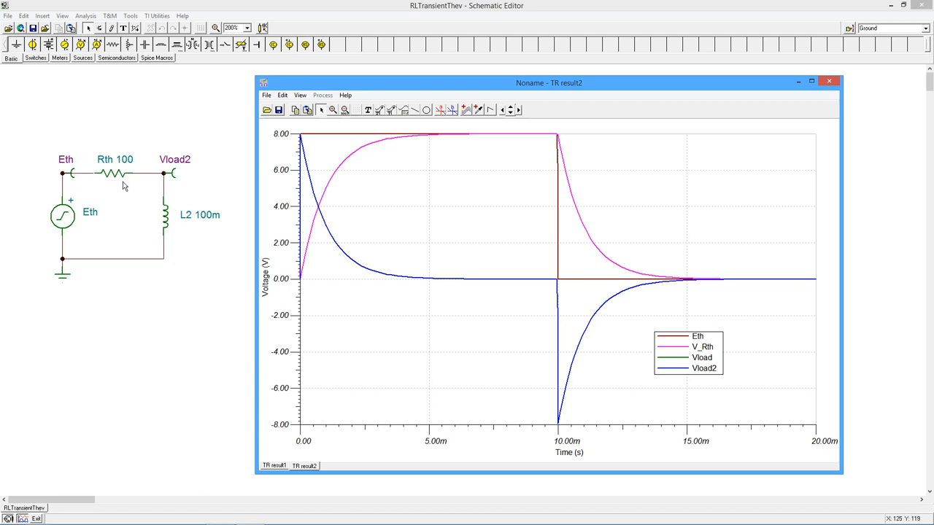
{"action": "mouse_move", "coordinate": [143, 184]}
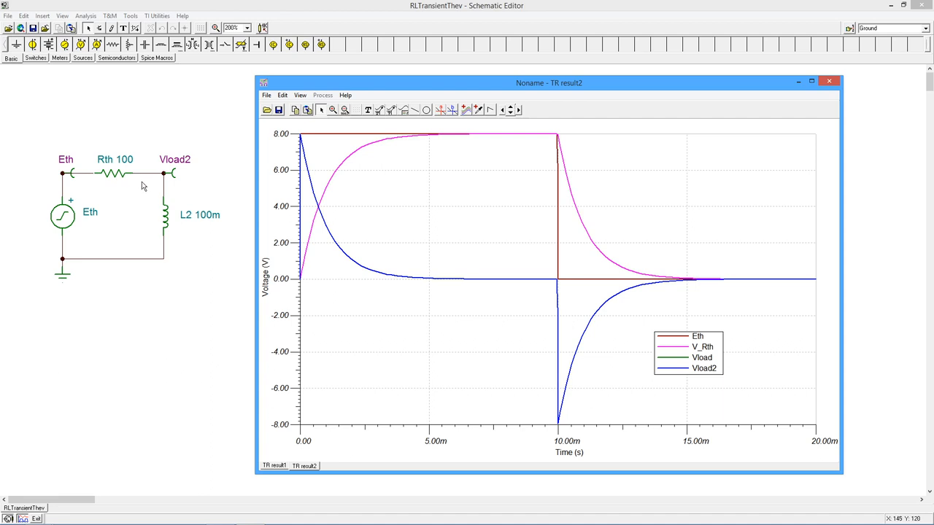
{"action": "mouse_move", "coordinate": [158, 236]}
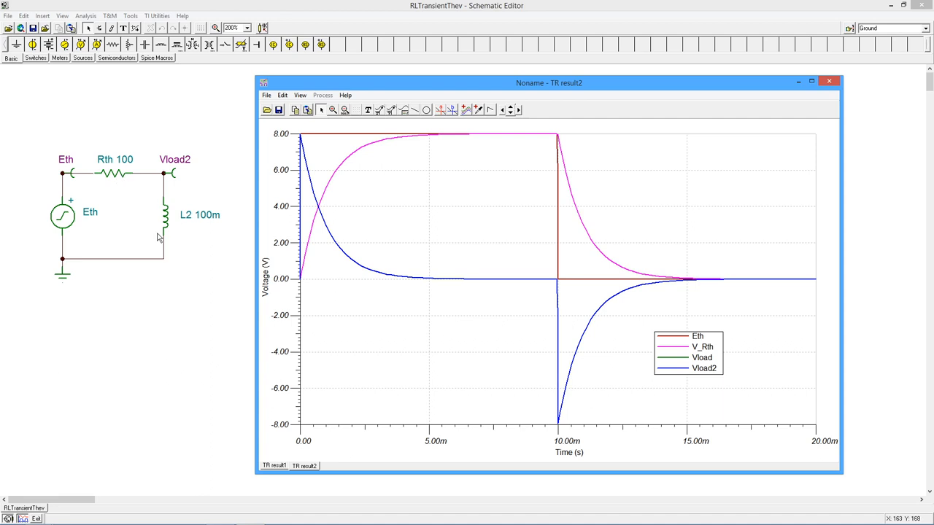
{"action": "mouse_move", "coordinate": [133, 212]}
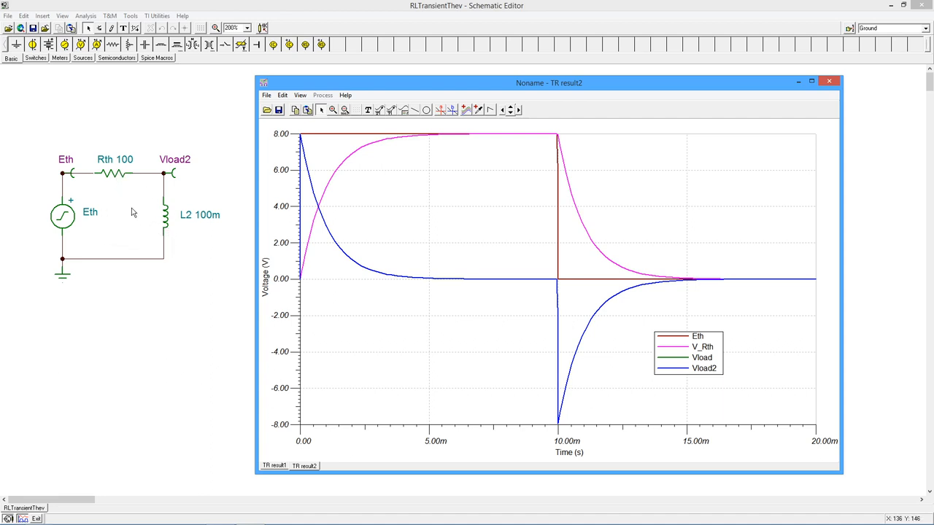
{"action": "mouse_move", "coordinate": [88, 184]}
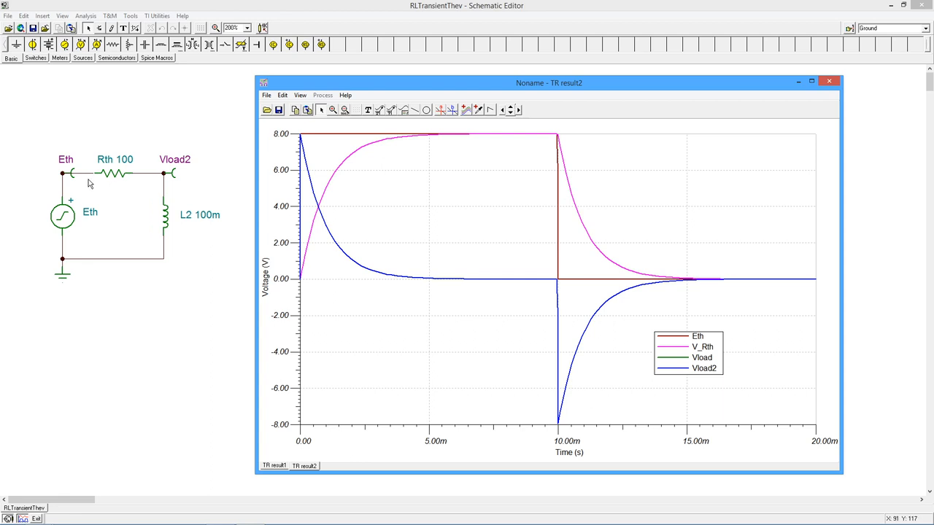
{"action": "mouse_move", "coordinate": [161, 196]}
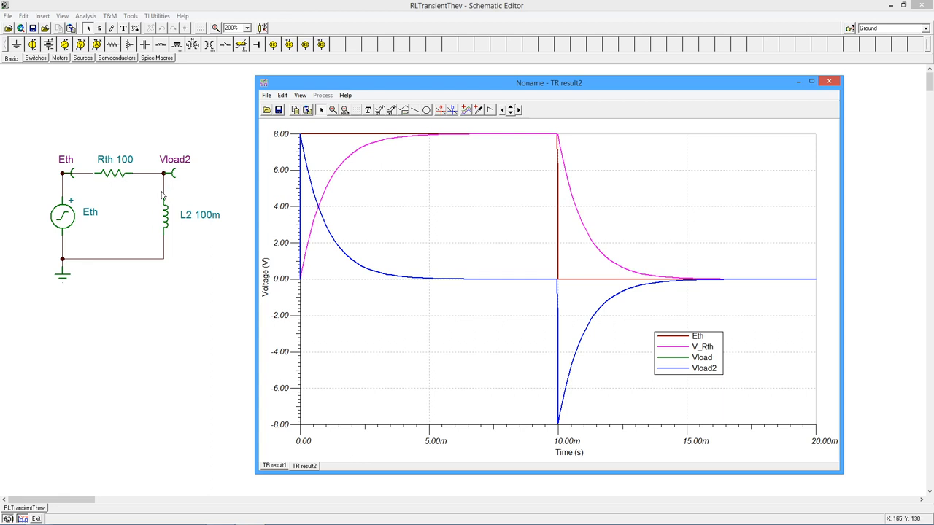
{"action": "mouse_move", "coordinate": [158, 197]}
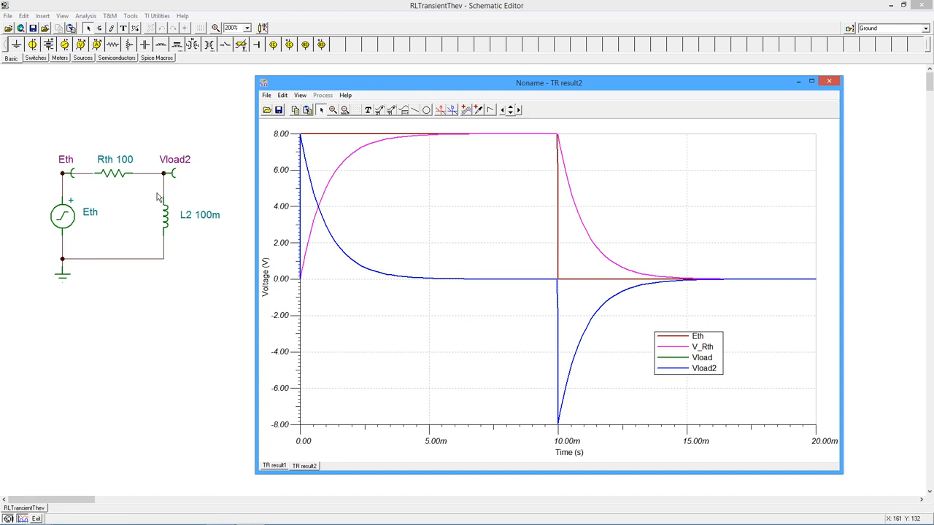
{"action": "mouse_move", "coordinate": [159, 260]}
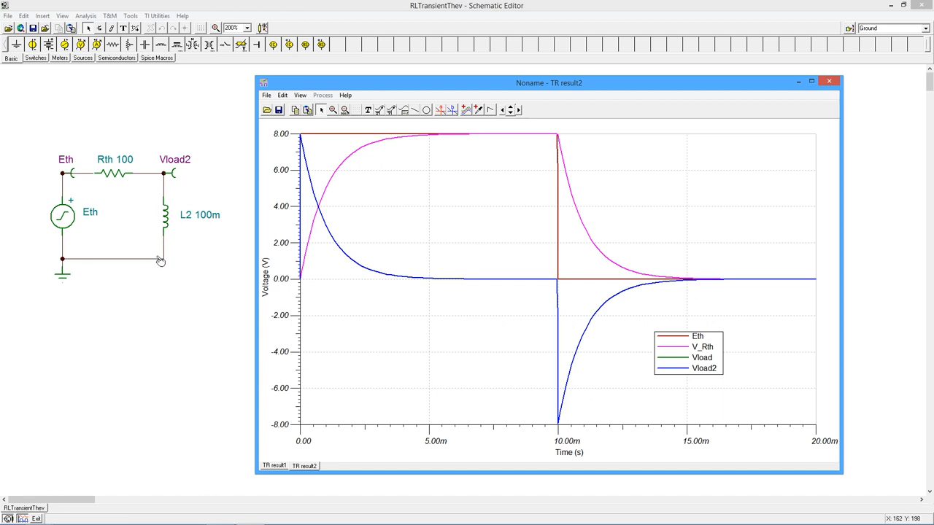
{"action": "mouse_move", "coordinate": [134, 184]}
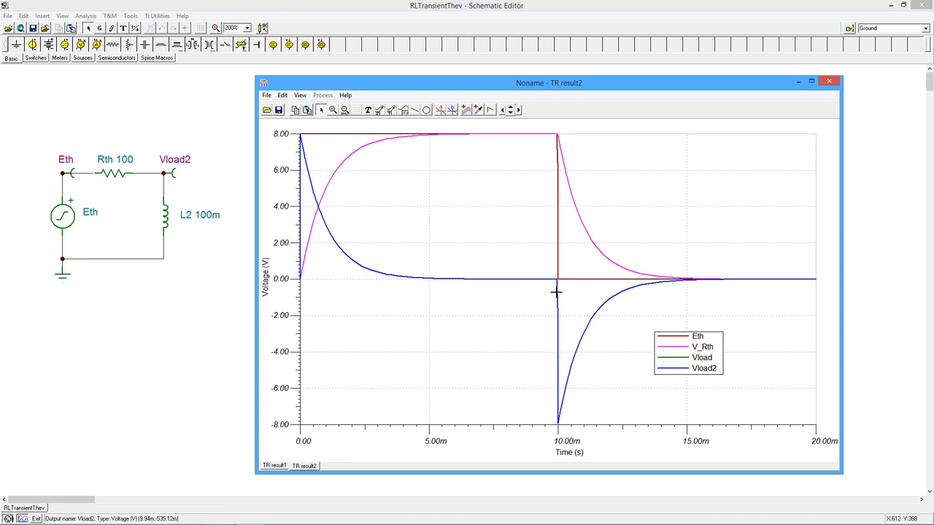
{"action": "mouse_move", "coordinate": [577, 438]}
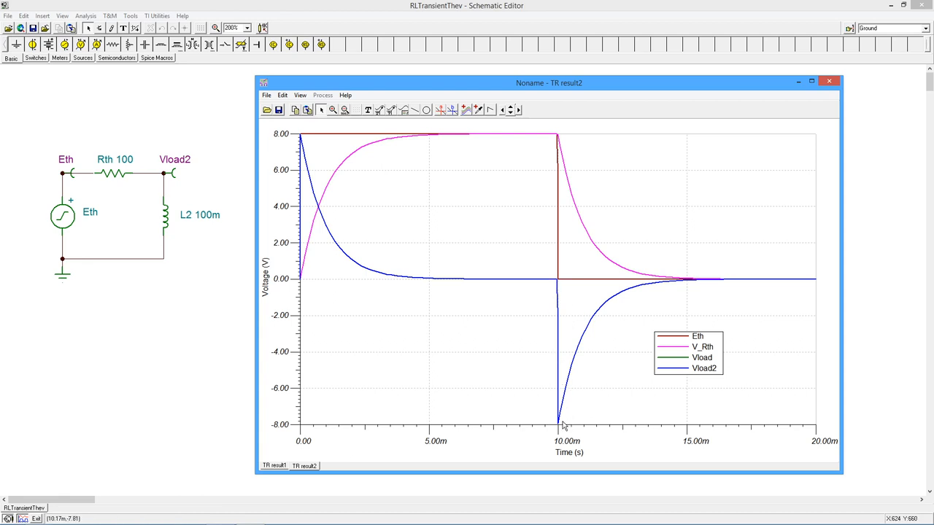
{"action": "mouse_move", "coordinate": [175, 256]}
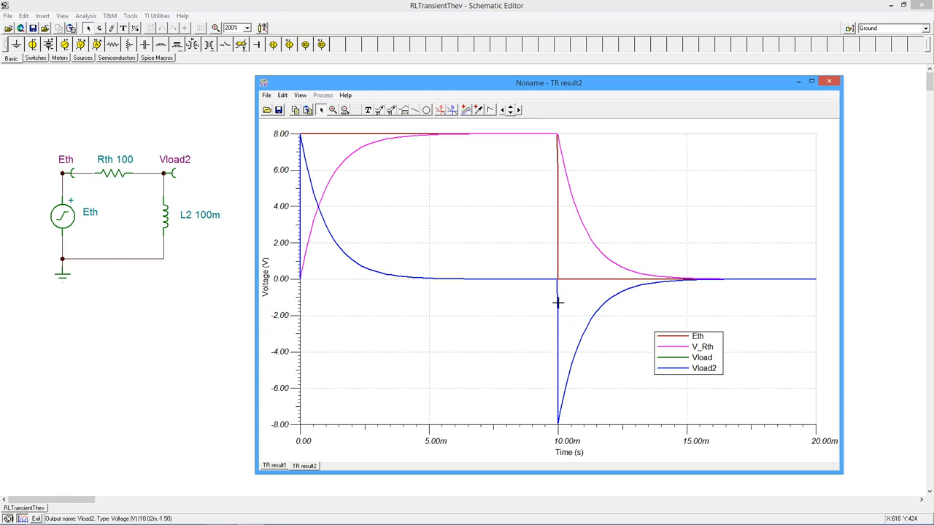
{"action": "mouse_move", "coordinate": [561, 138]}
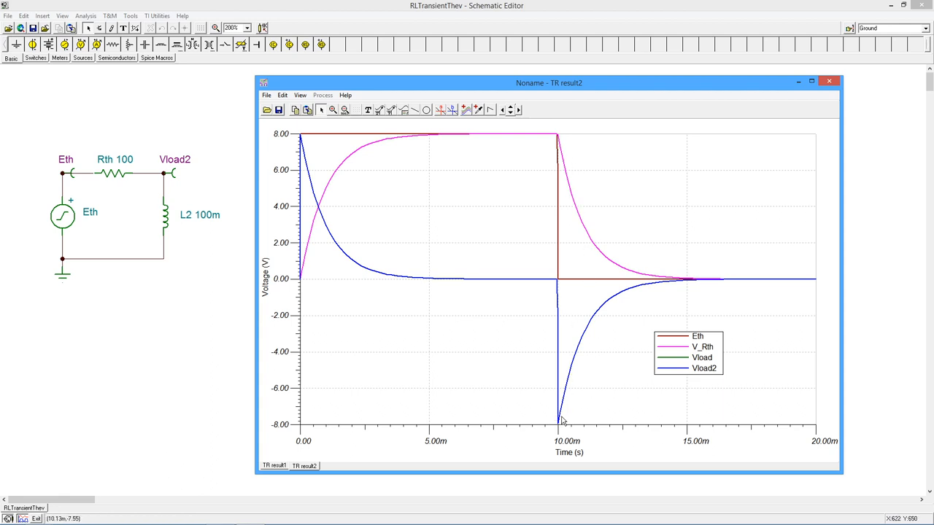
{"action": "mouse_move", "coordinate": [584, 210]}
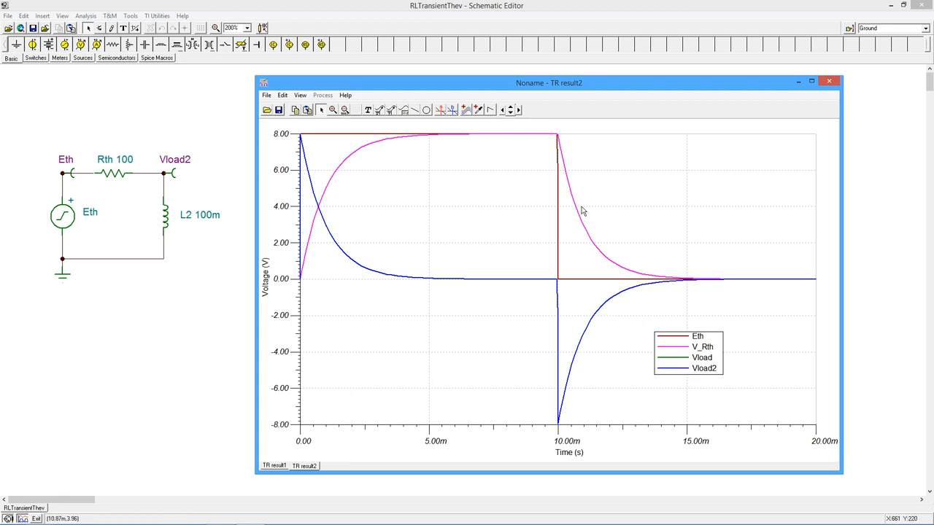
{"action": "mouse_move", "coordinate": [680, 268]}
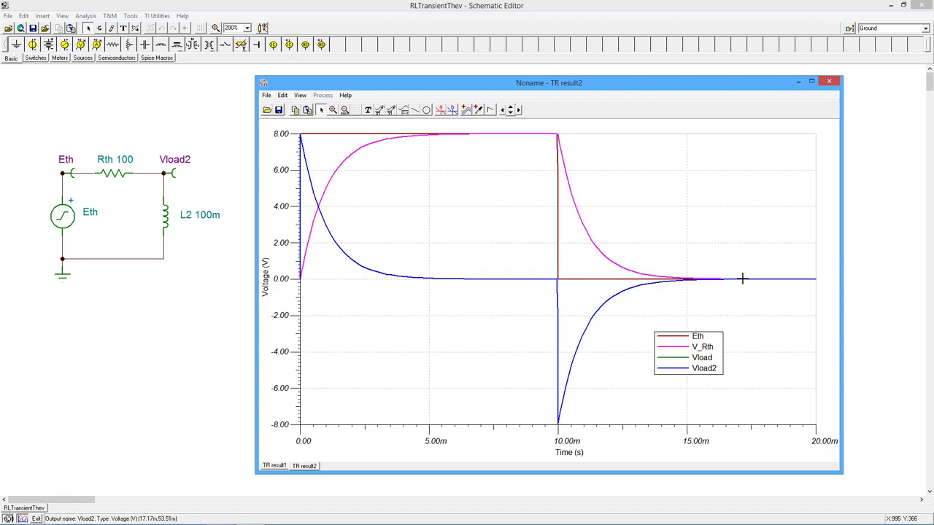
{"action": "mouse_move", "coordinate": [803, 283]}
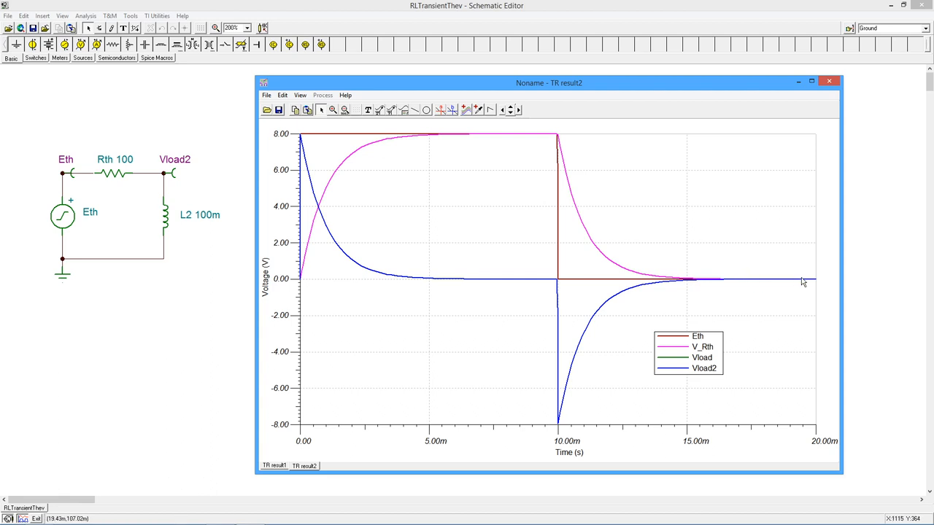
{"action": "mouse_move", "coordinate": [782, 199]}
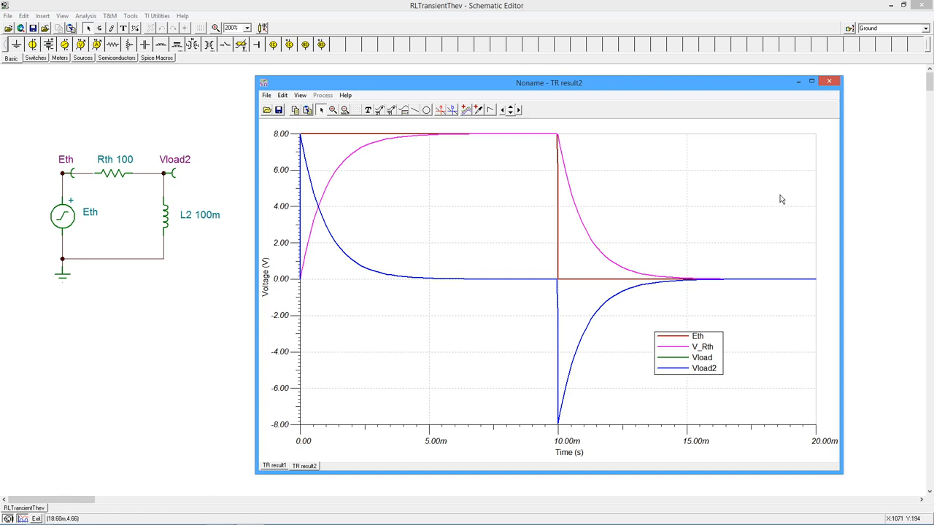